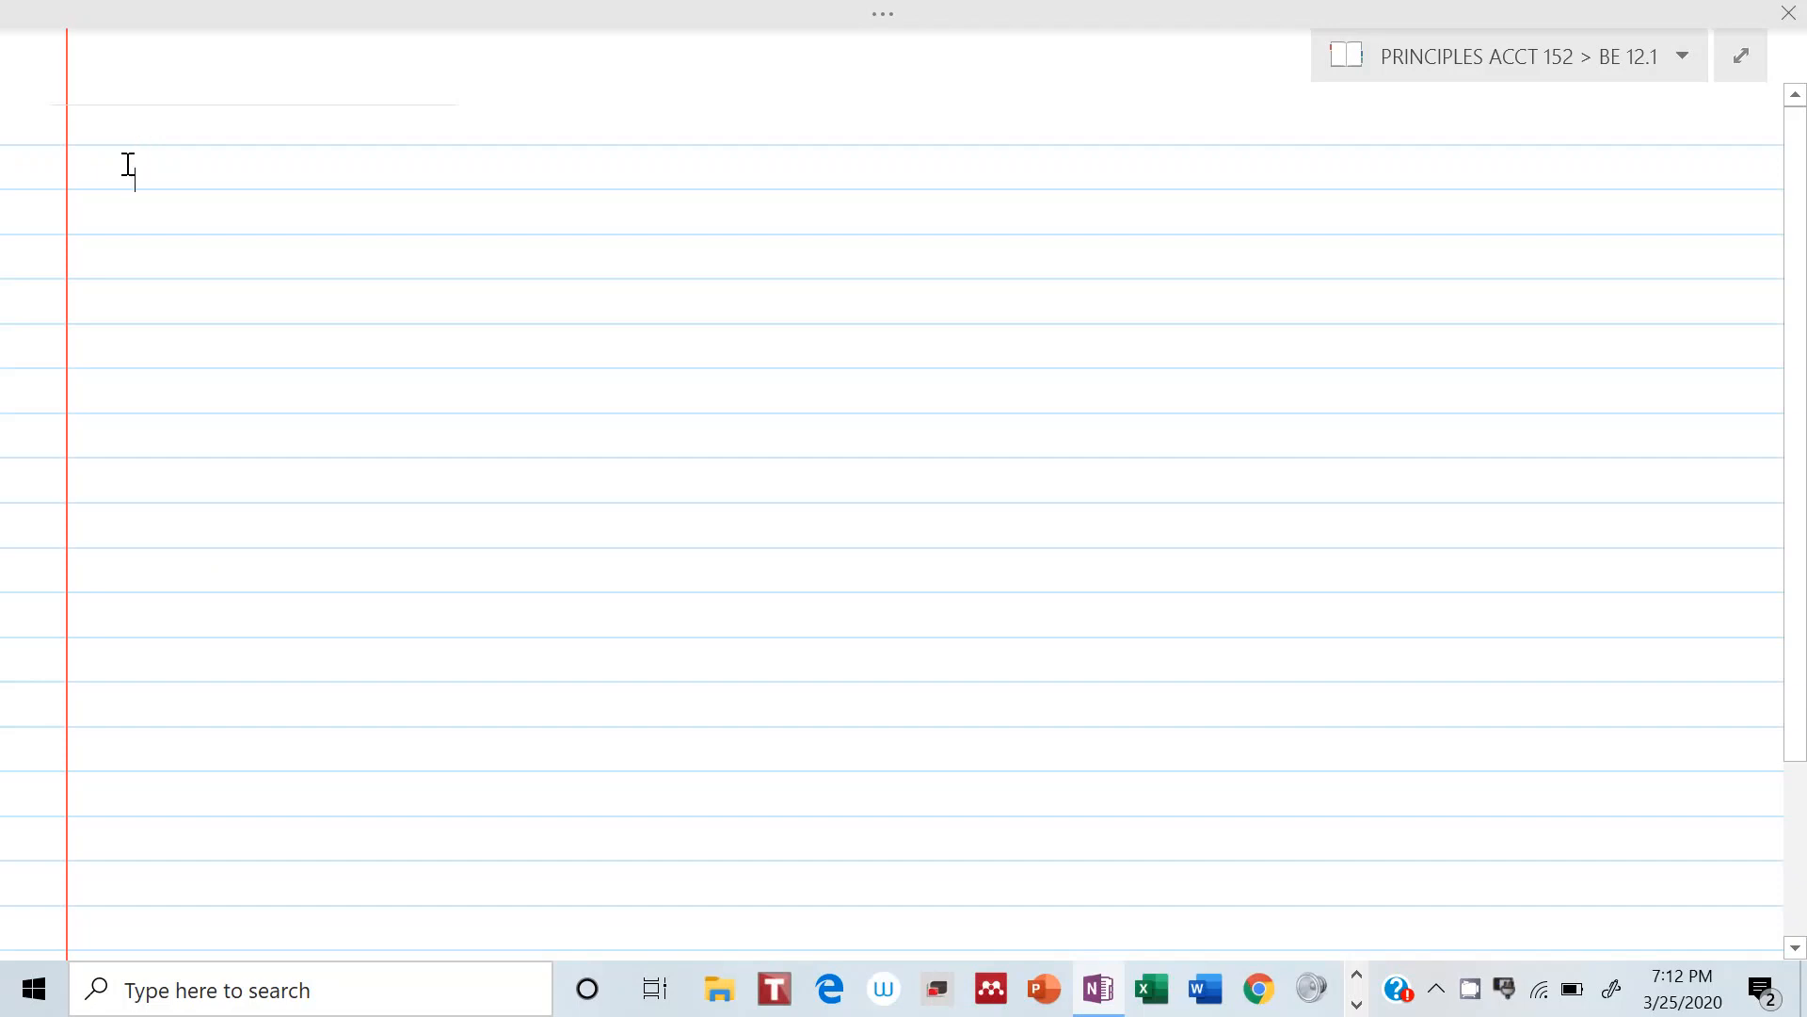
# Handwrite the heading "BE 12.1" on the first line of the page
pyautogui.moveTo(98, 173); pyautogui.dragTo(202, 167)
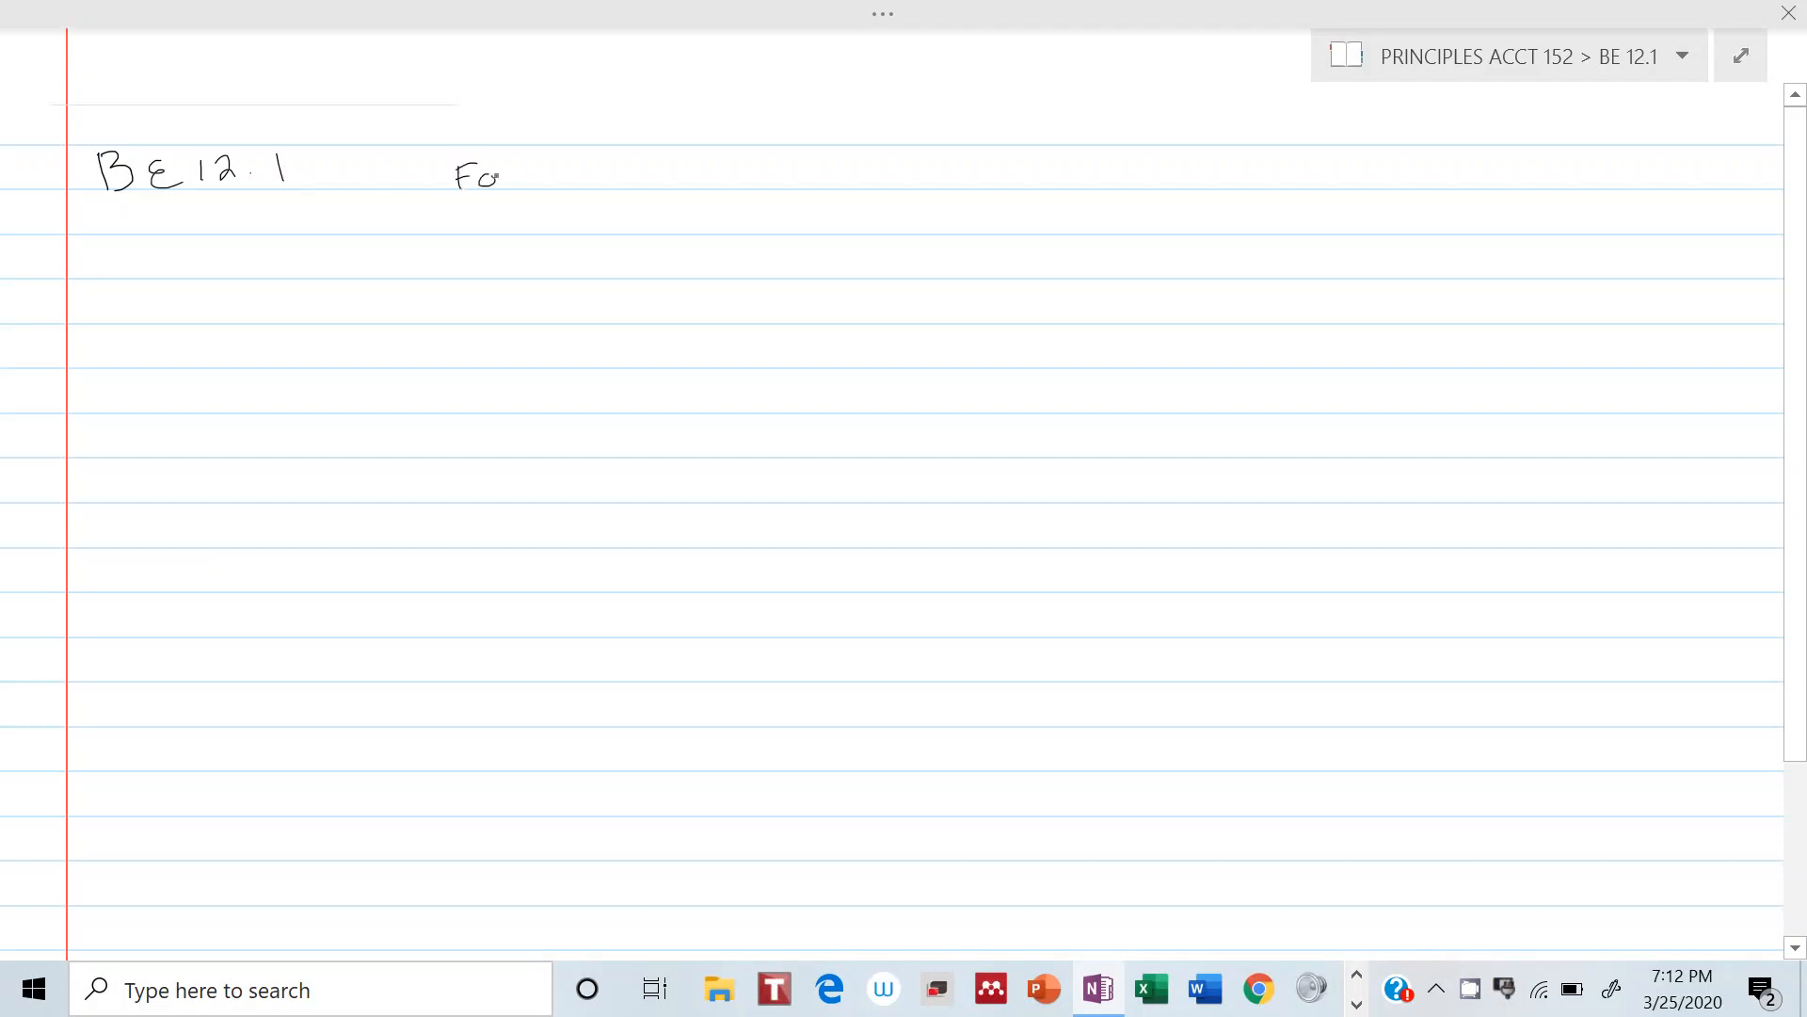
# Handwrite the title "Forming a partnership" to the right of BE 12.1
pyautogui.write('Formir')
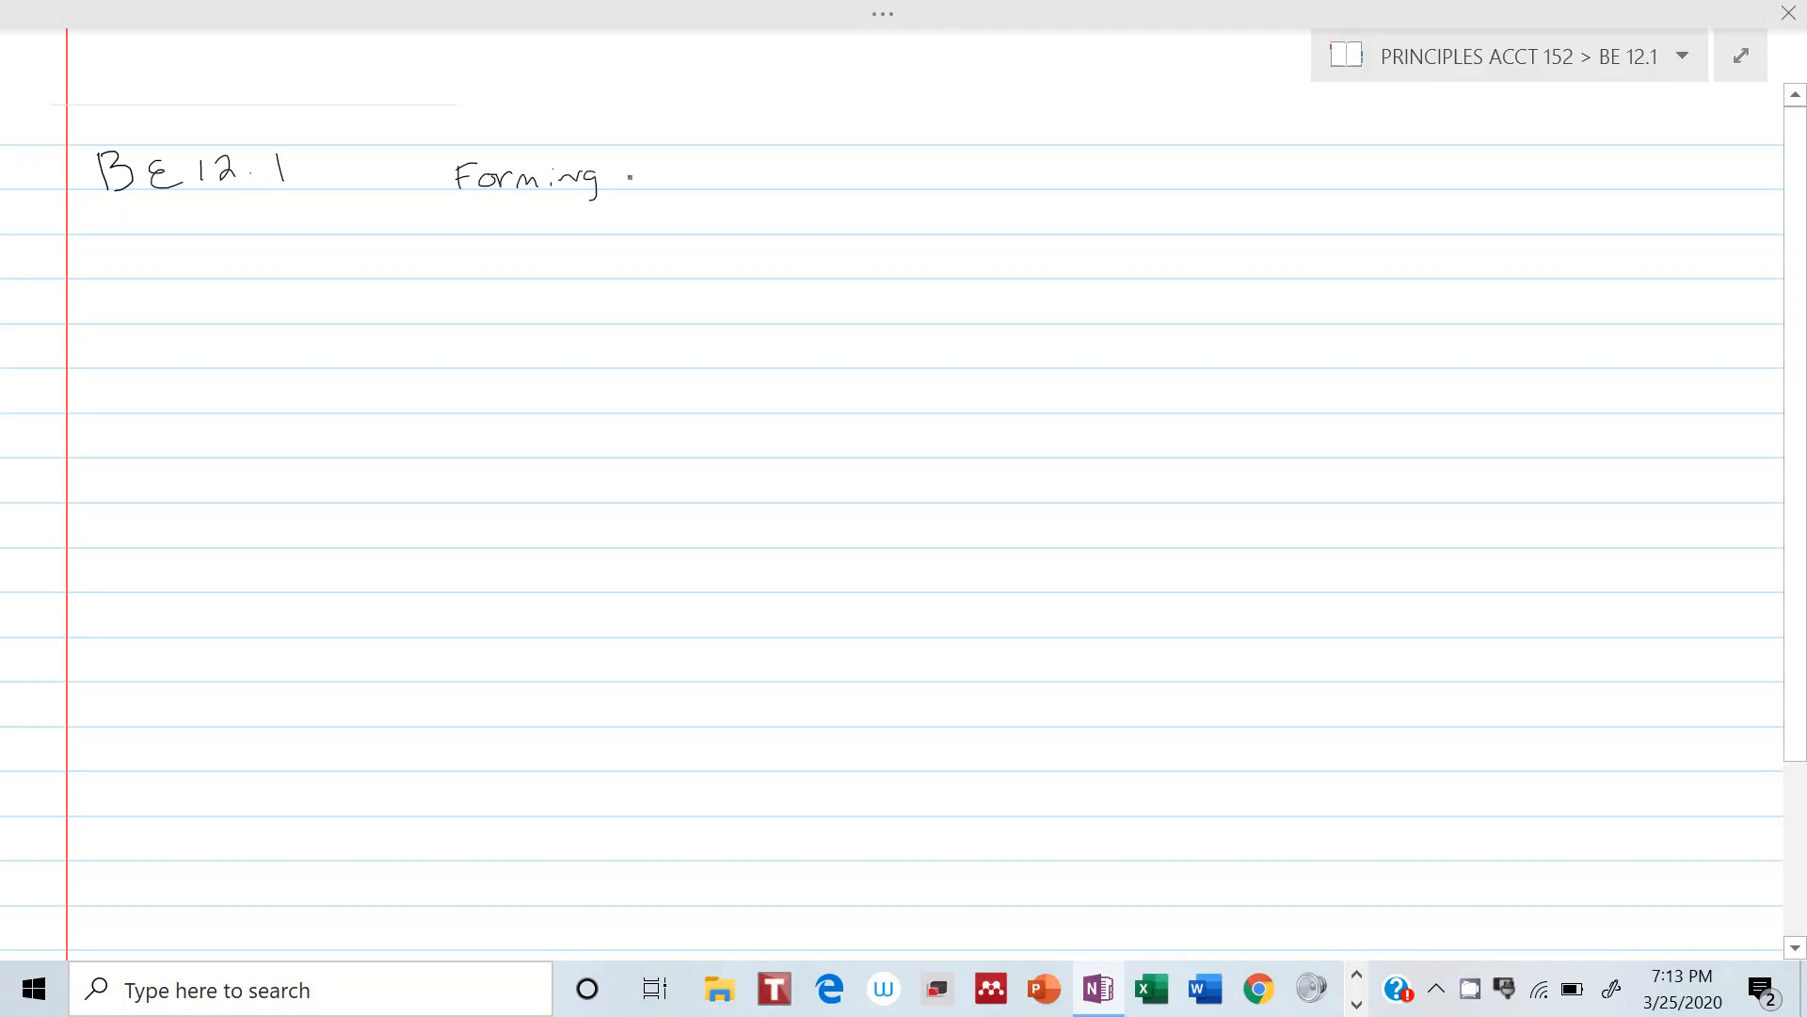
pyautogui.write('a Pr')
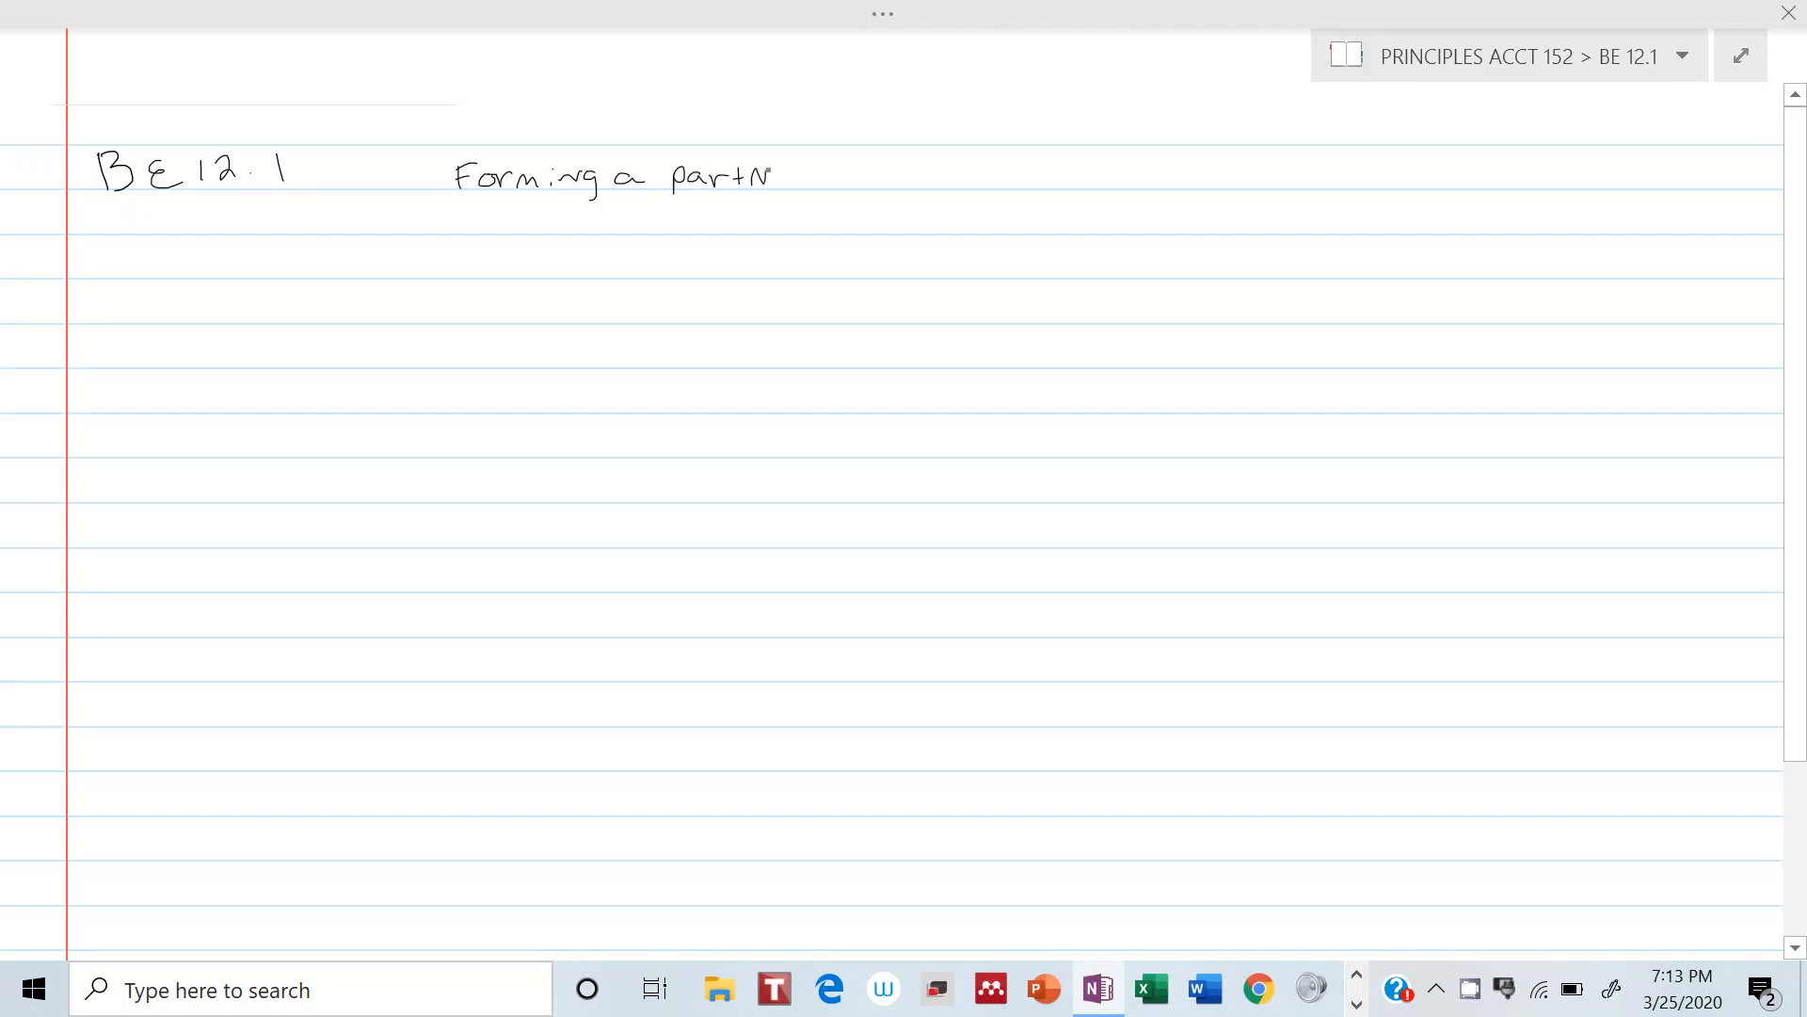
pyautogui.write('er')
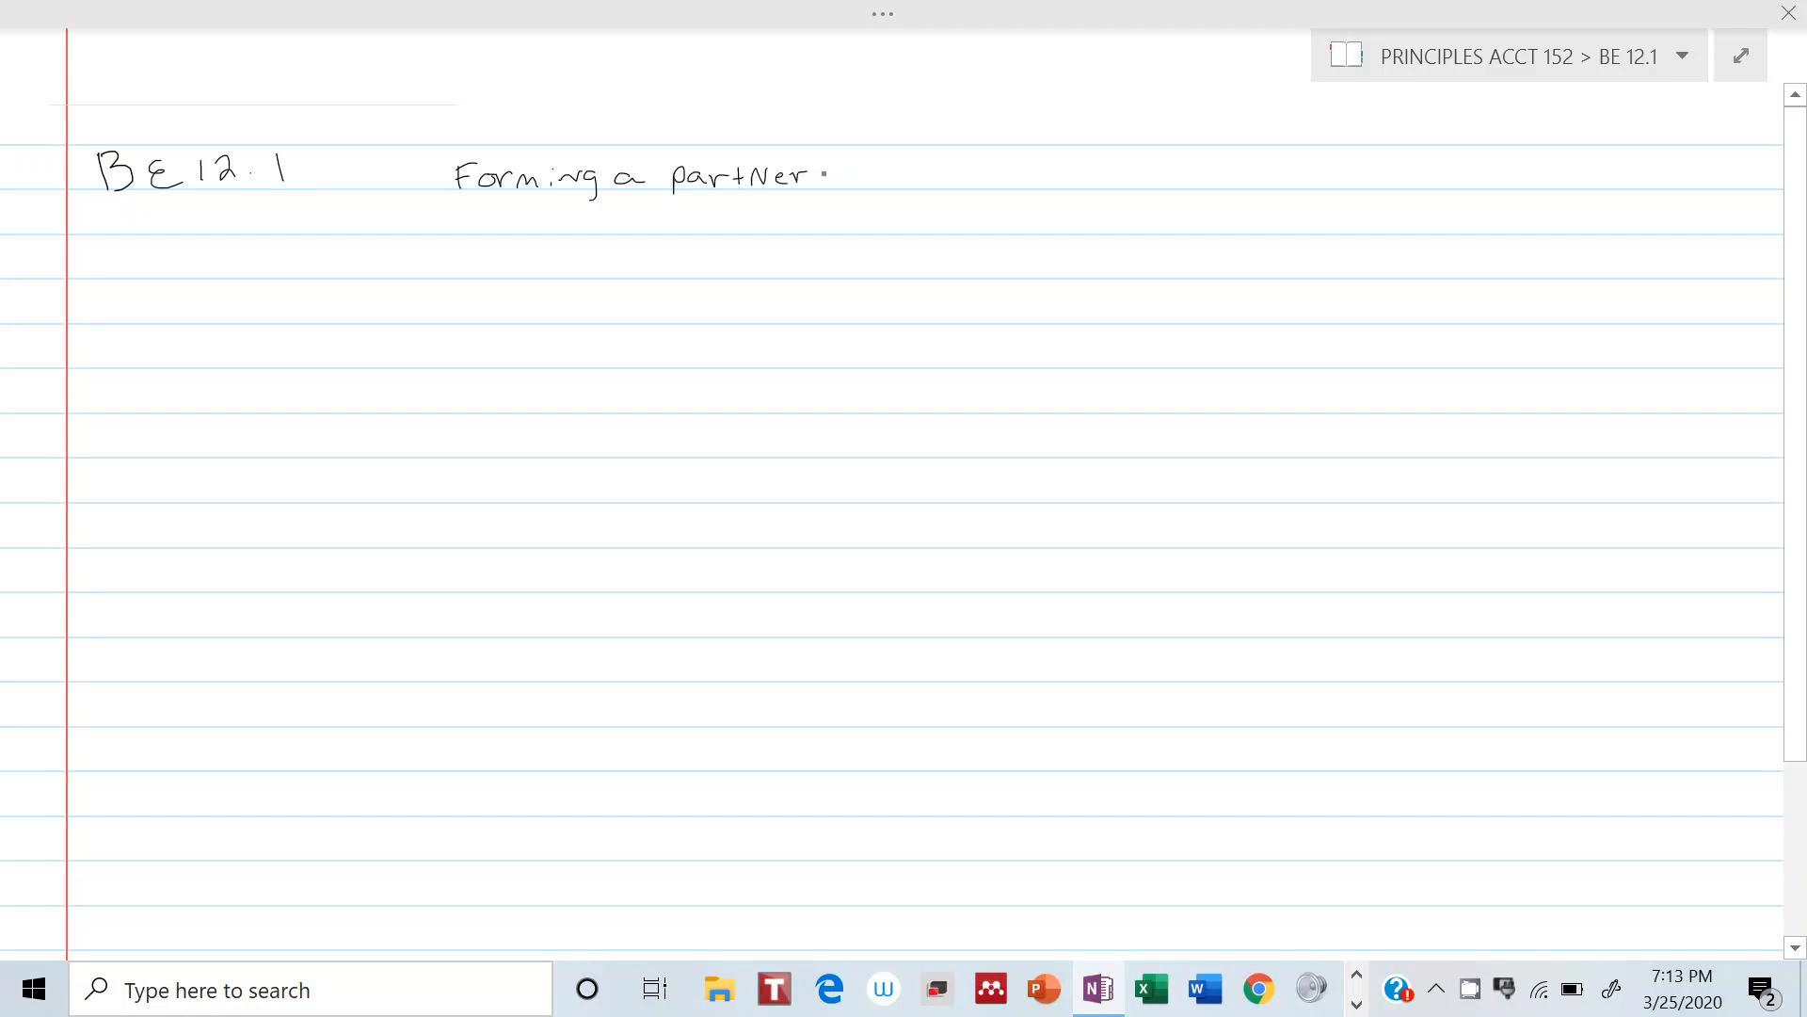
pyautogui.write('ship')
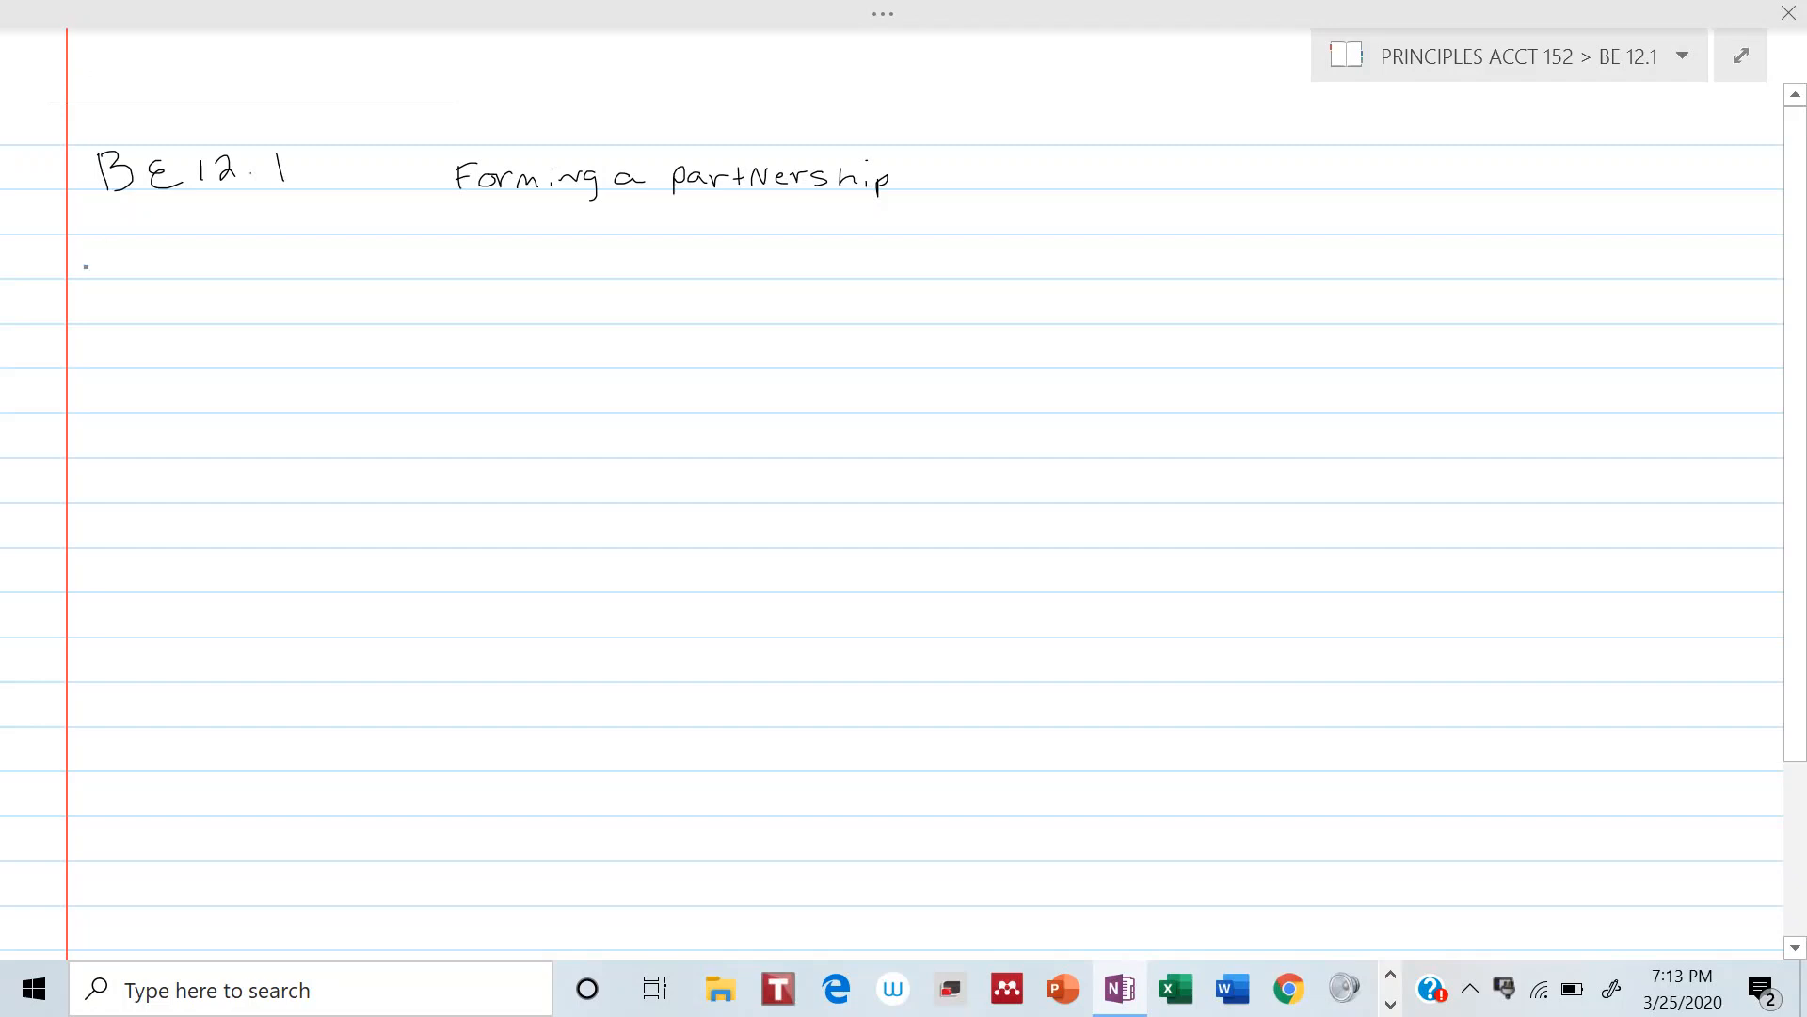
# Handwrite "Step 1 pull out data" with cash 15,000 Ripley and 10,000 Nichols
pyautogui.write('S.1')
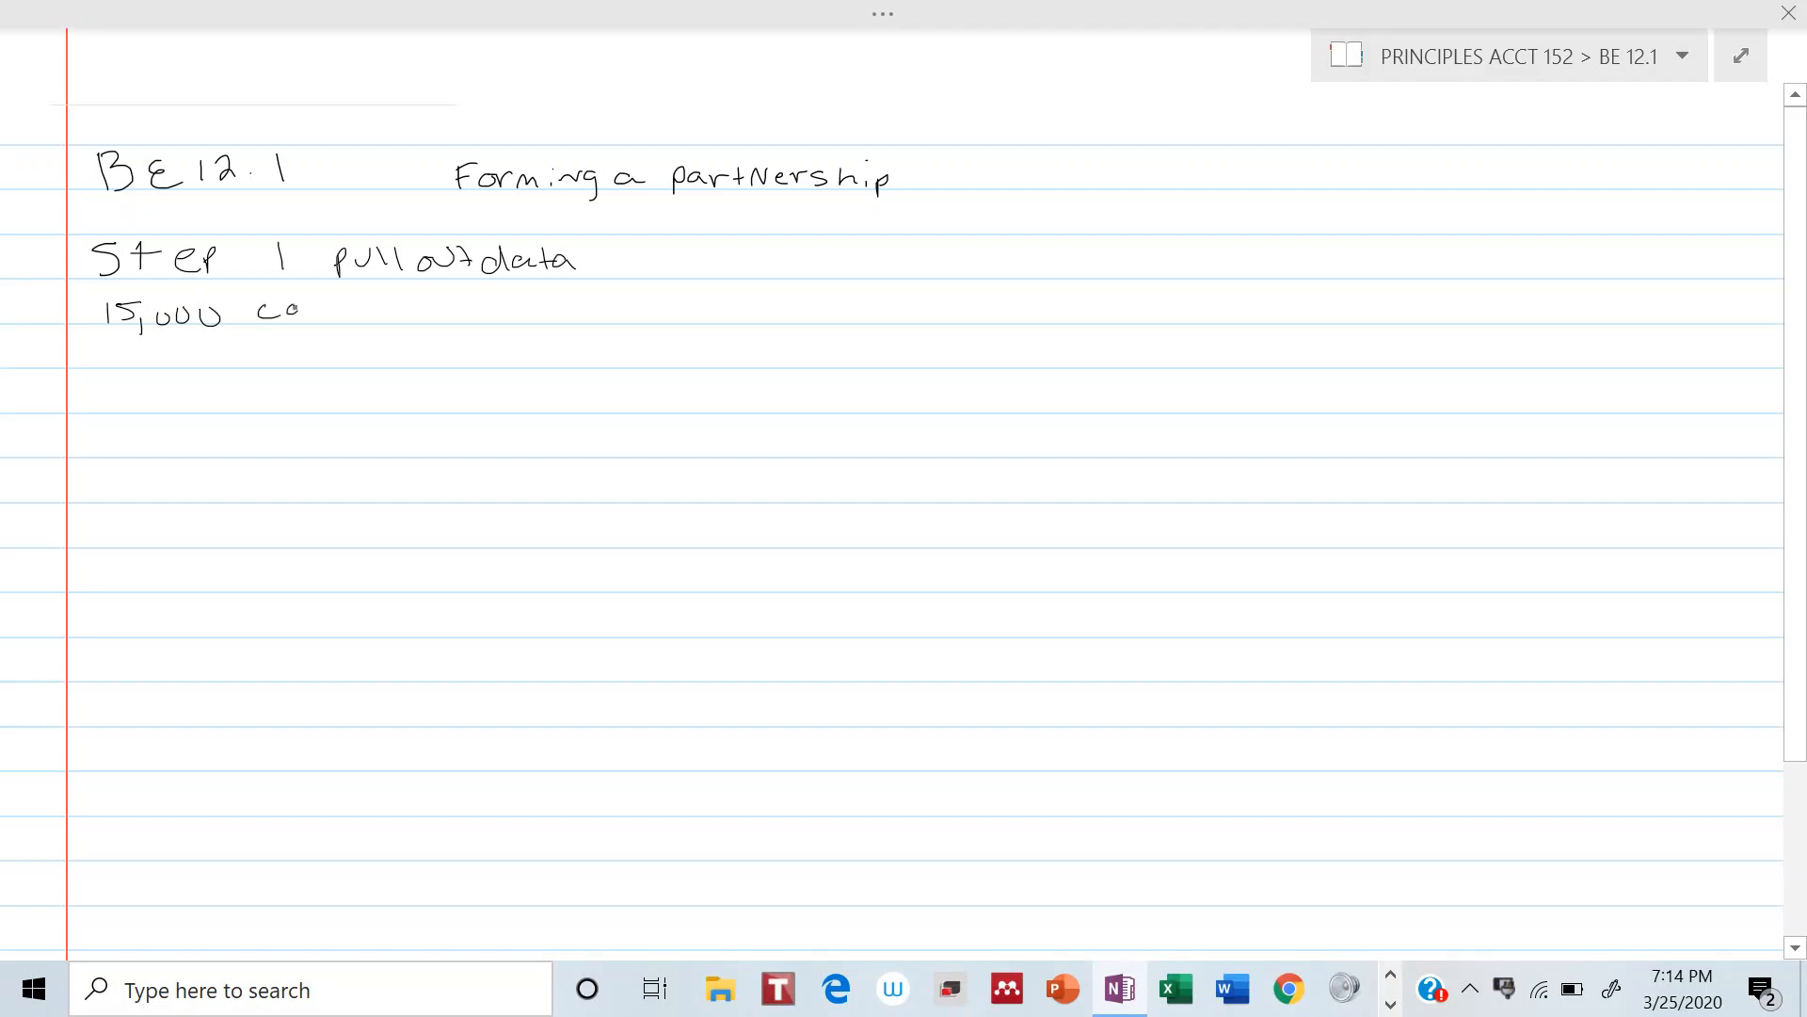
pyautogui.write('cash Ripley')
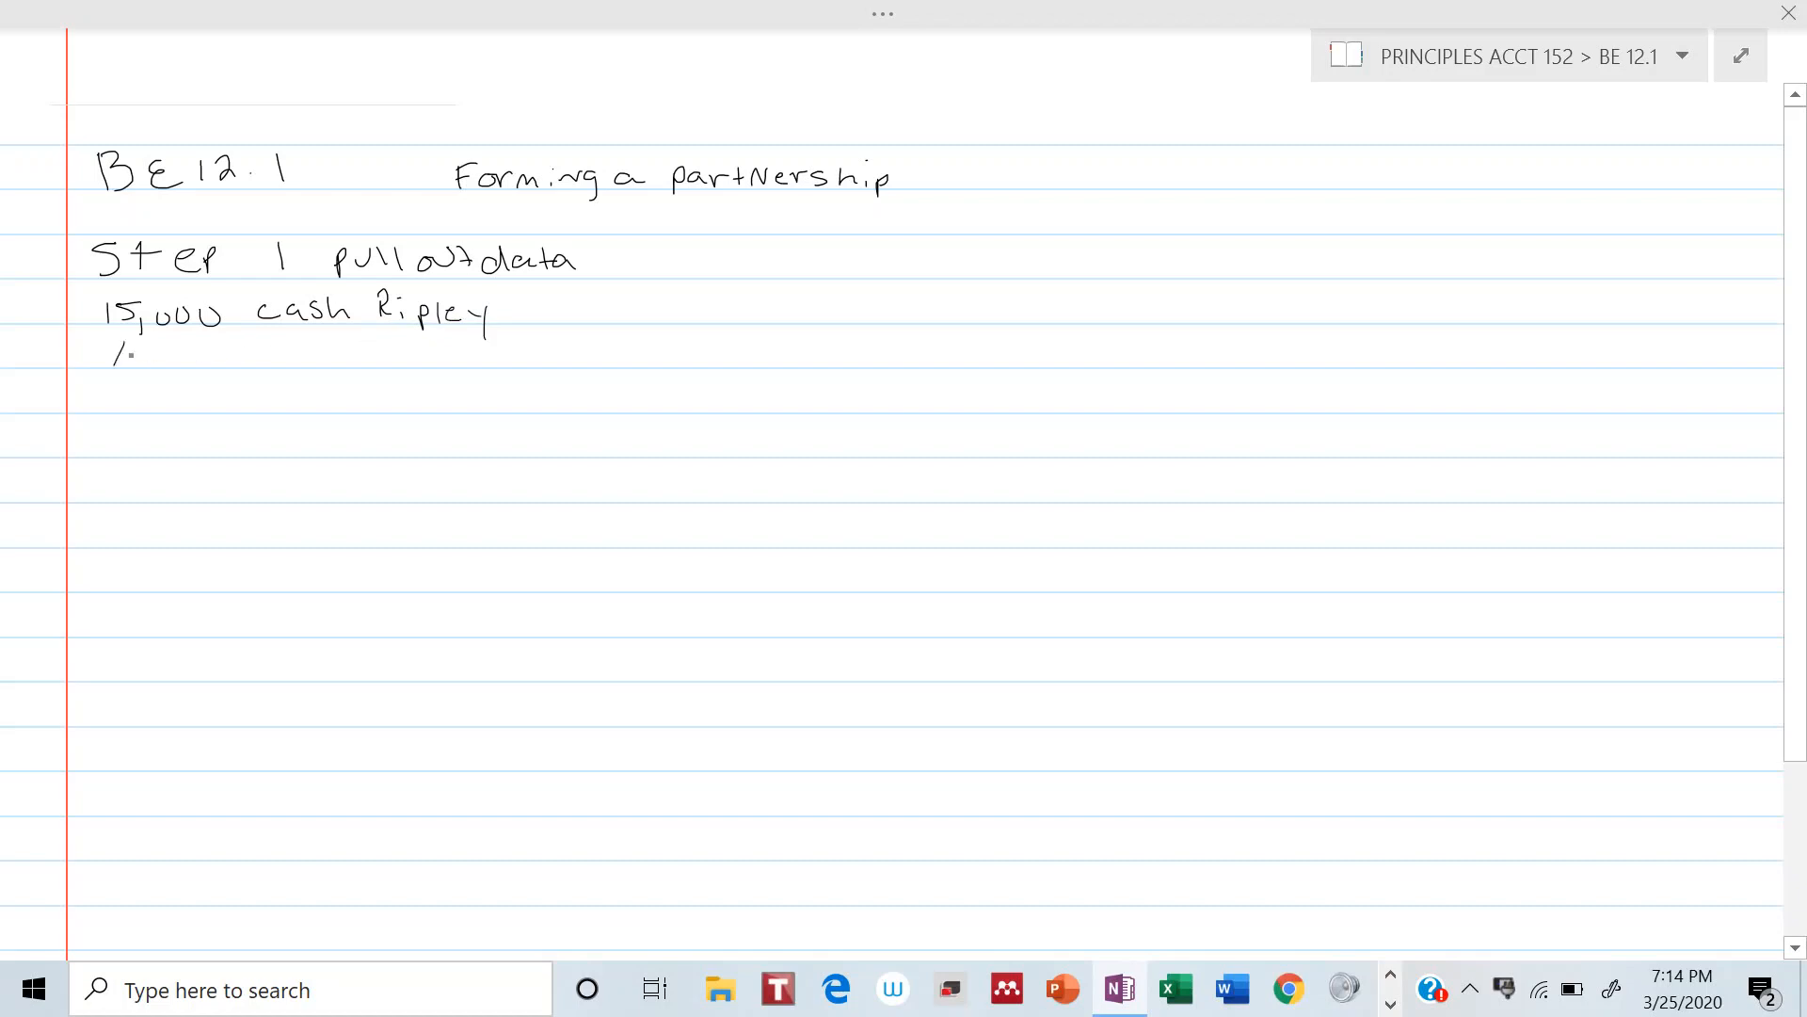
pyautogui.write('10,000 Cash Nichols')
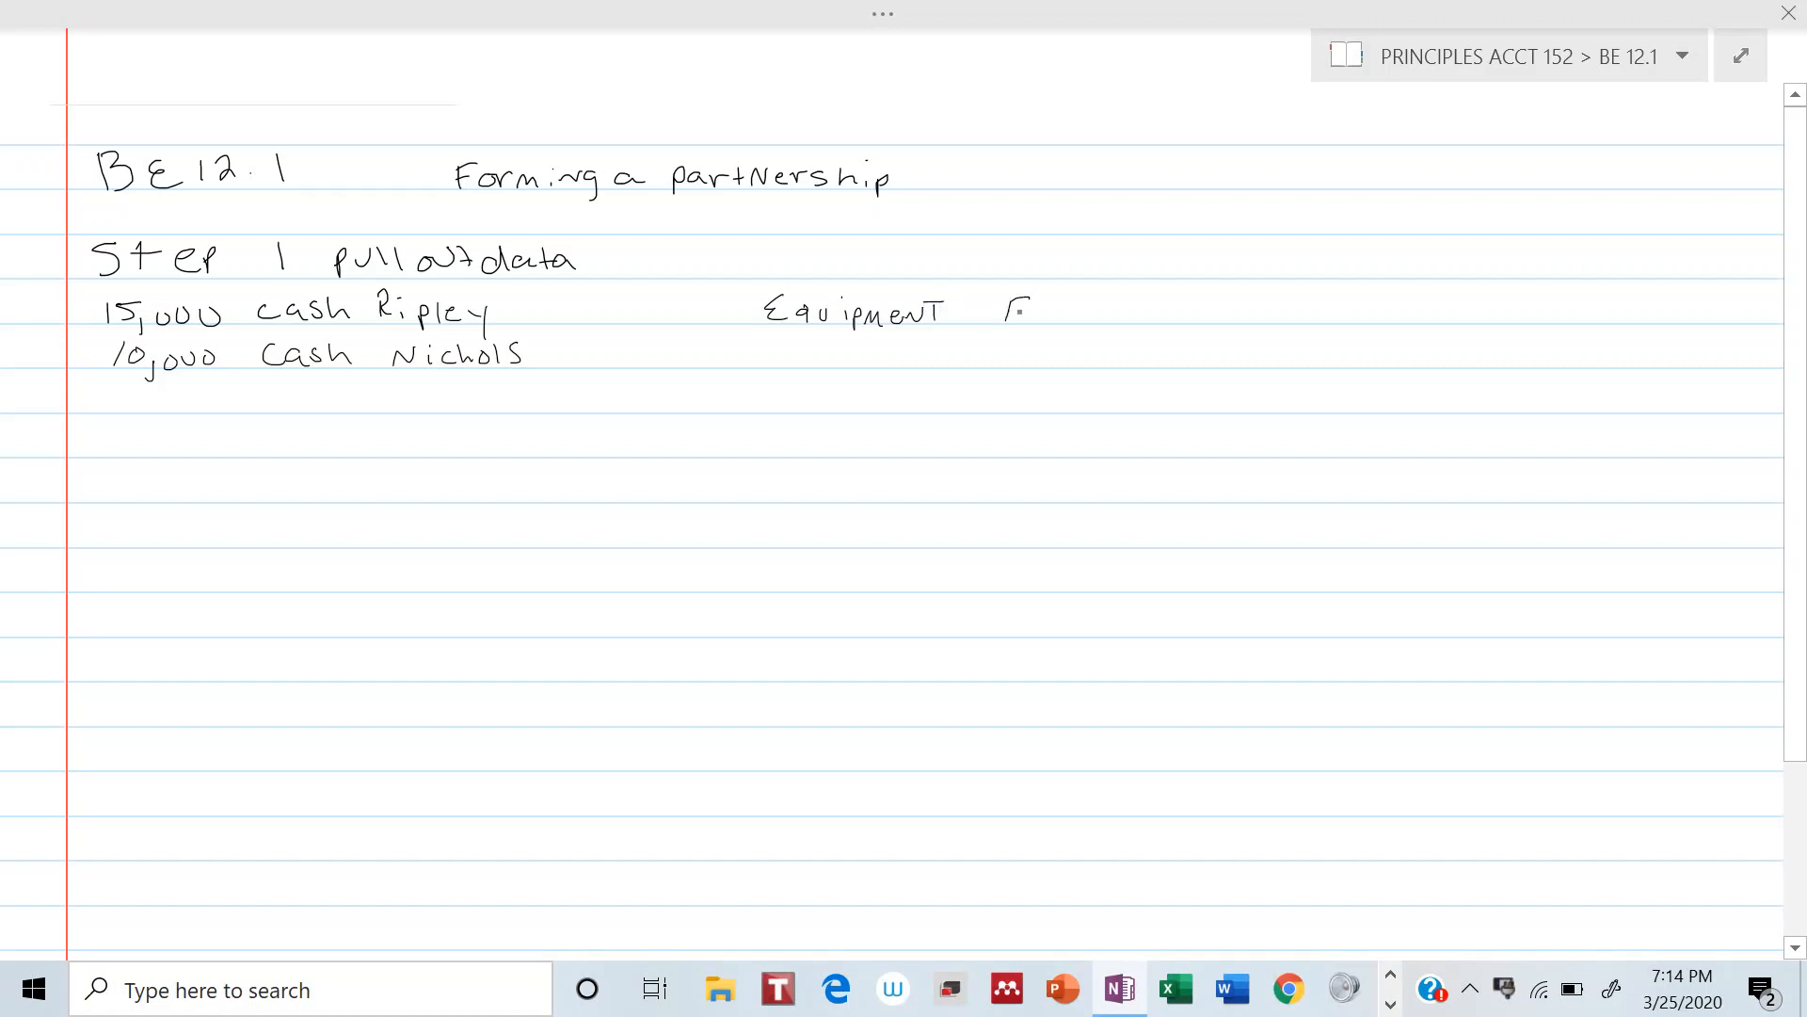
# Add "Equipment FV 4,000" to the data and begin "Step 2" below
pyautogui.write('FV')
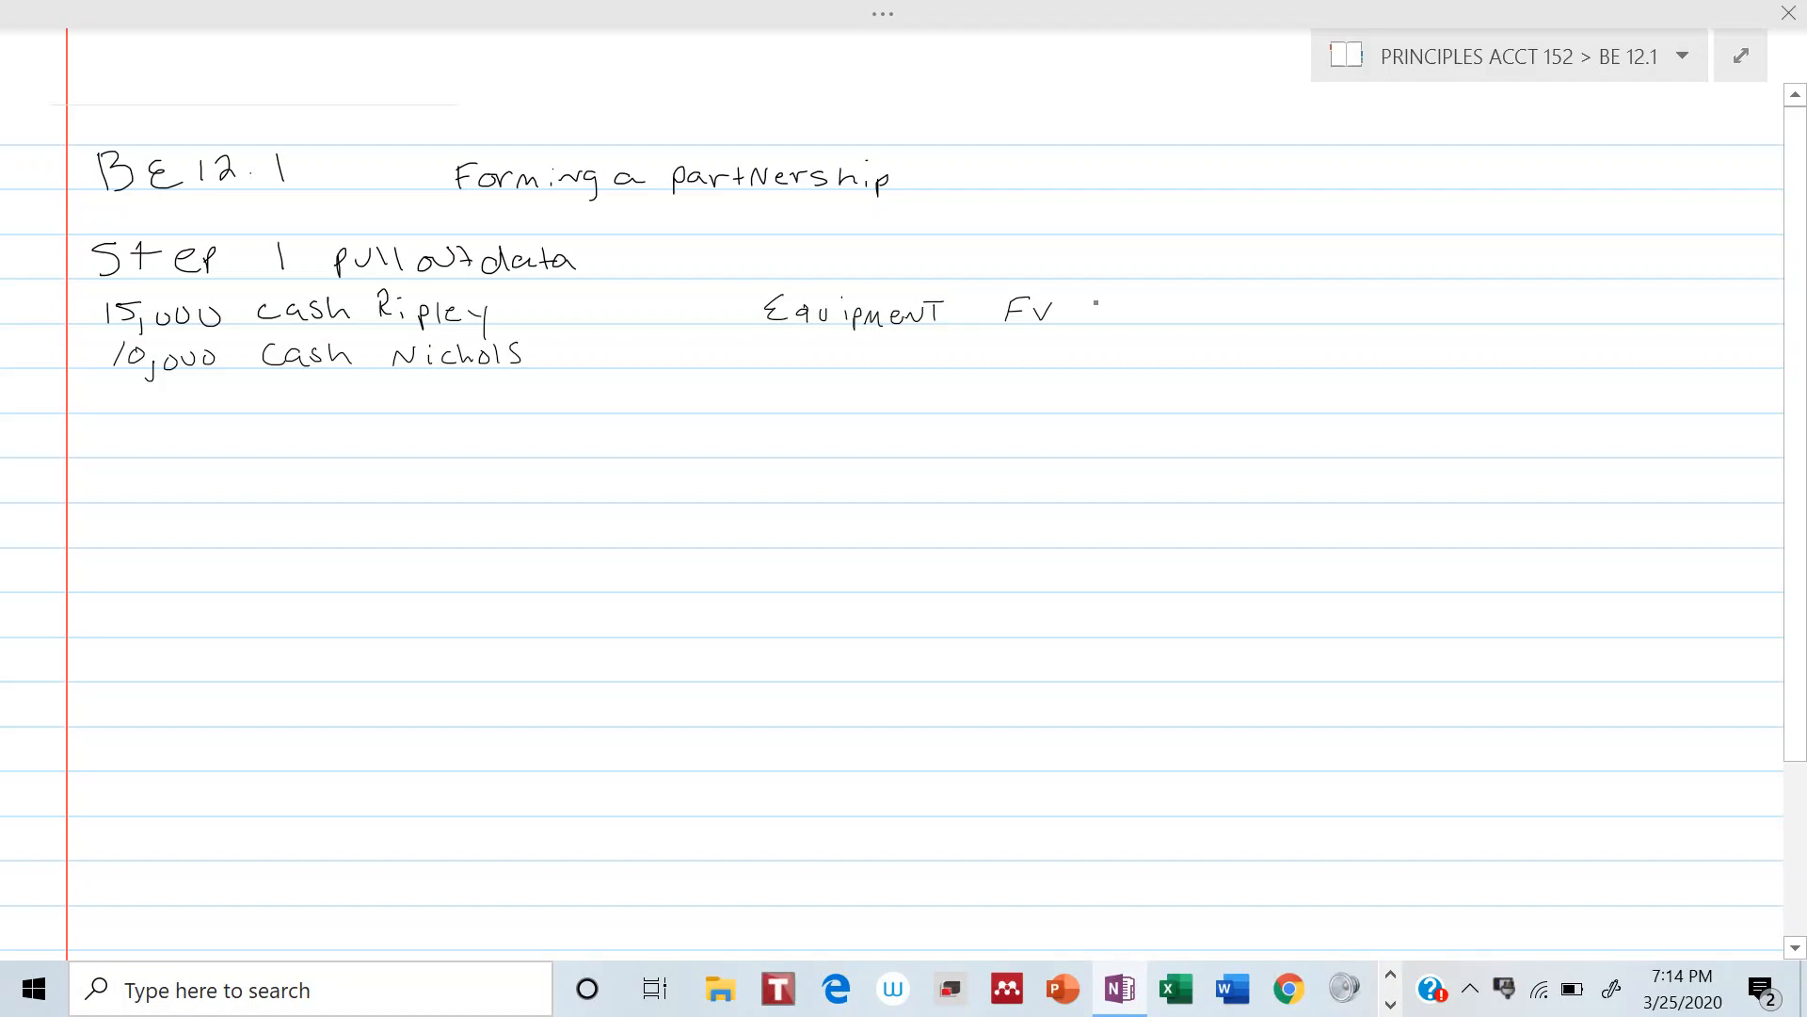
pyautogui.write('4,000')
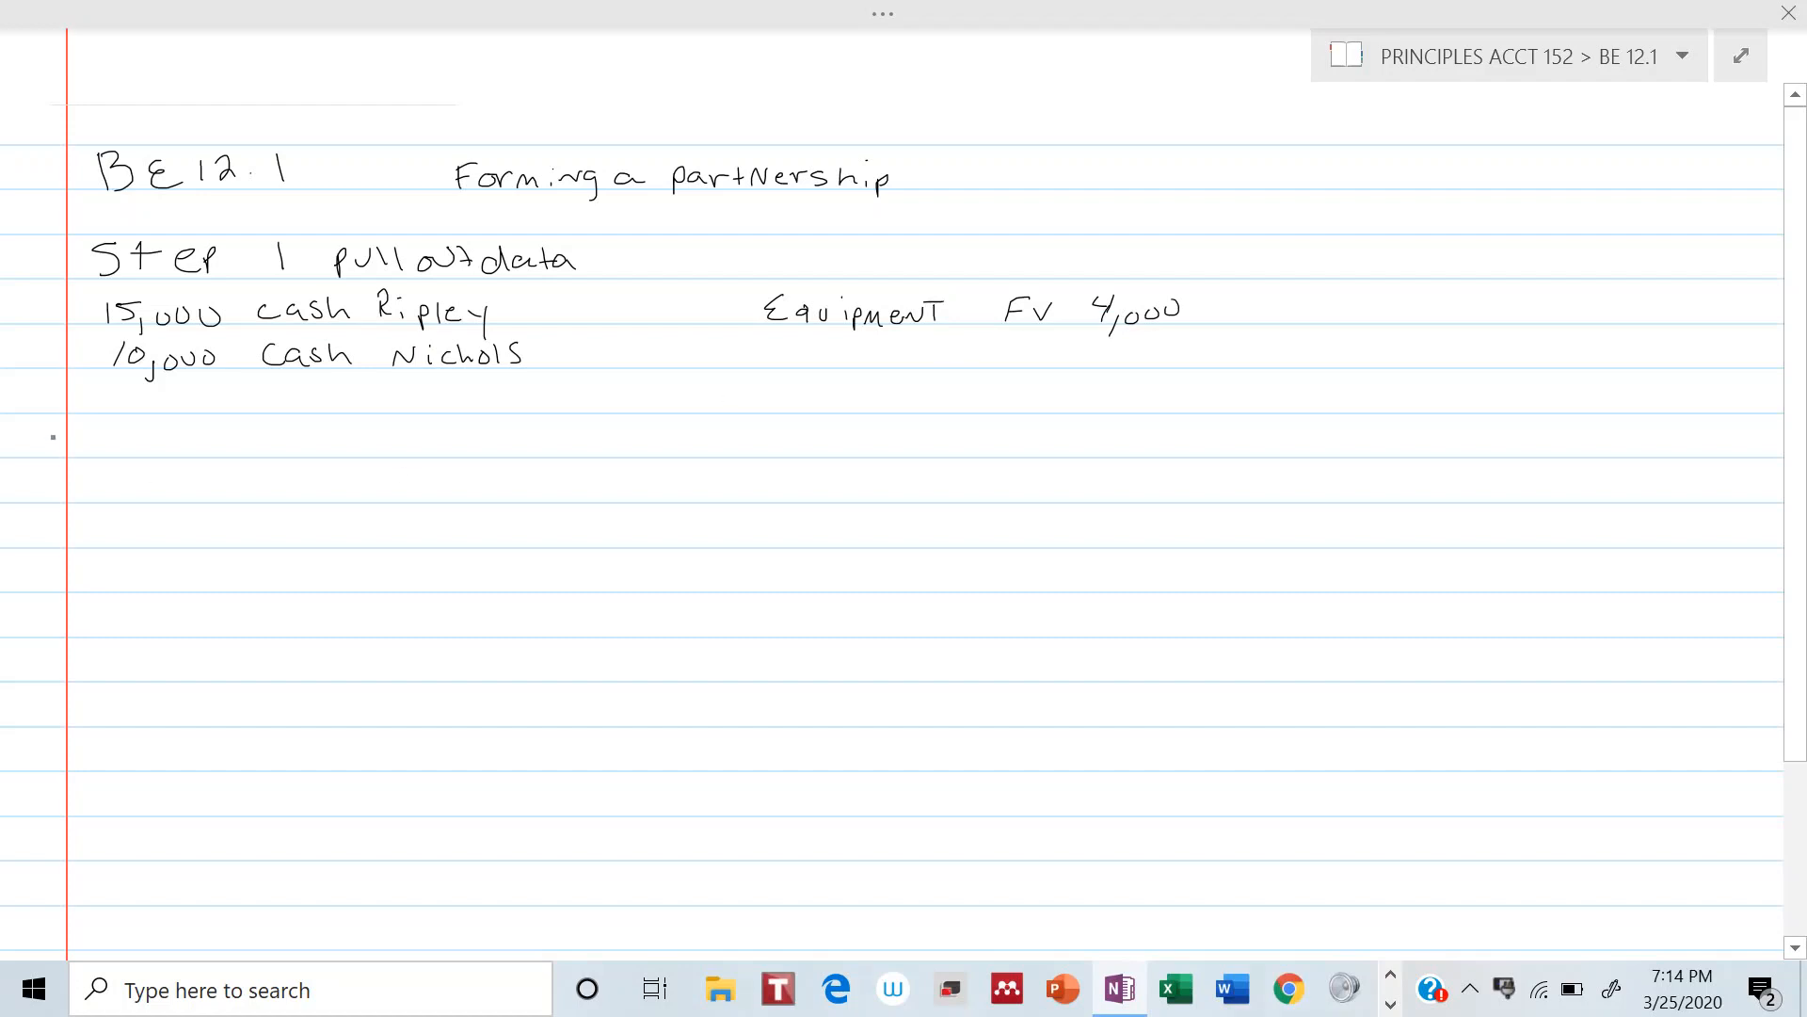
pyautogui.write('Step 2')
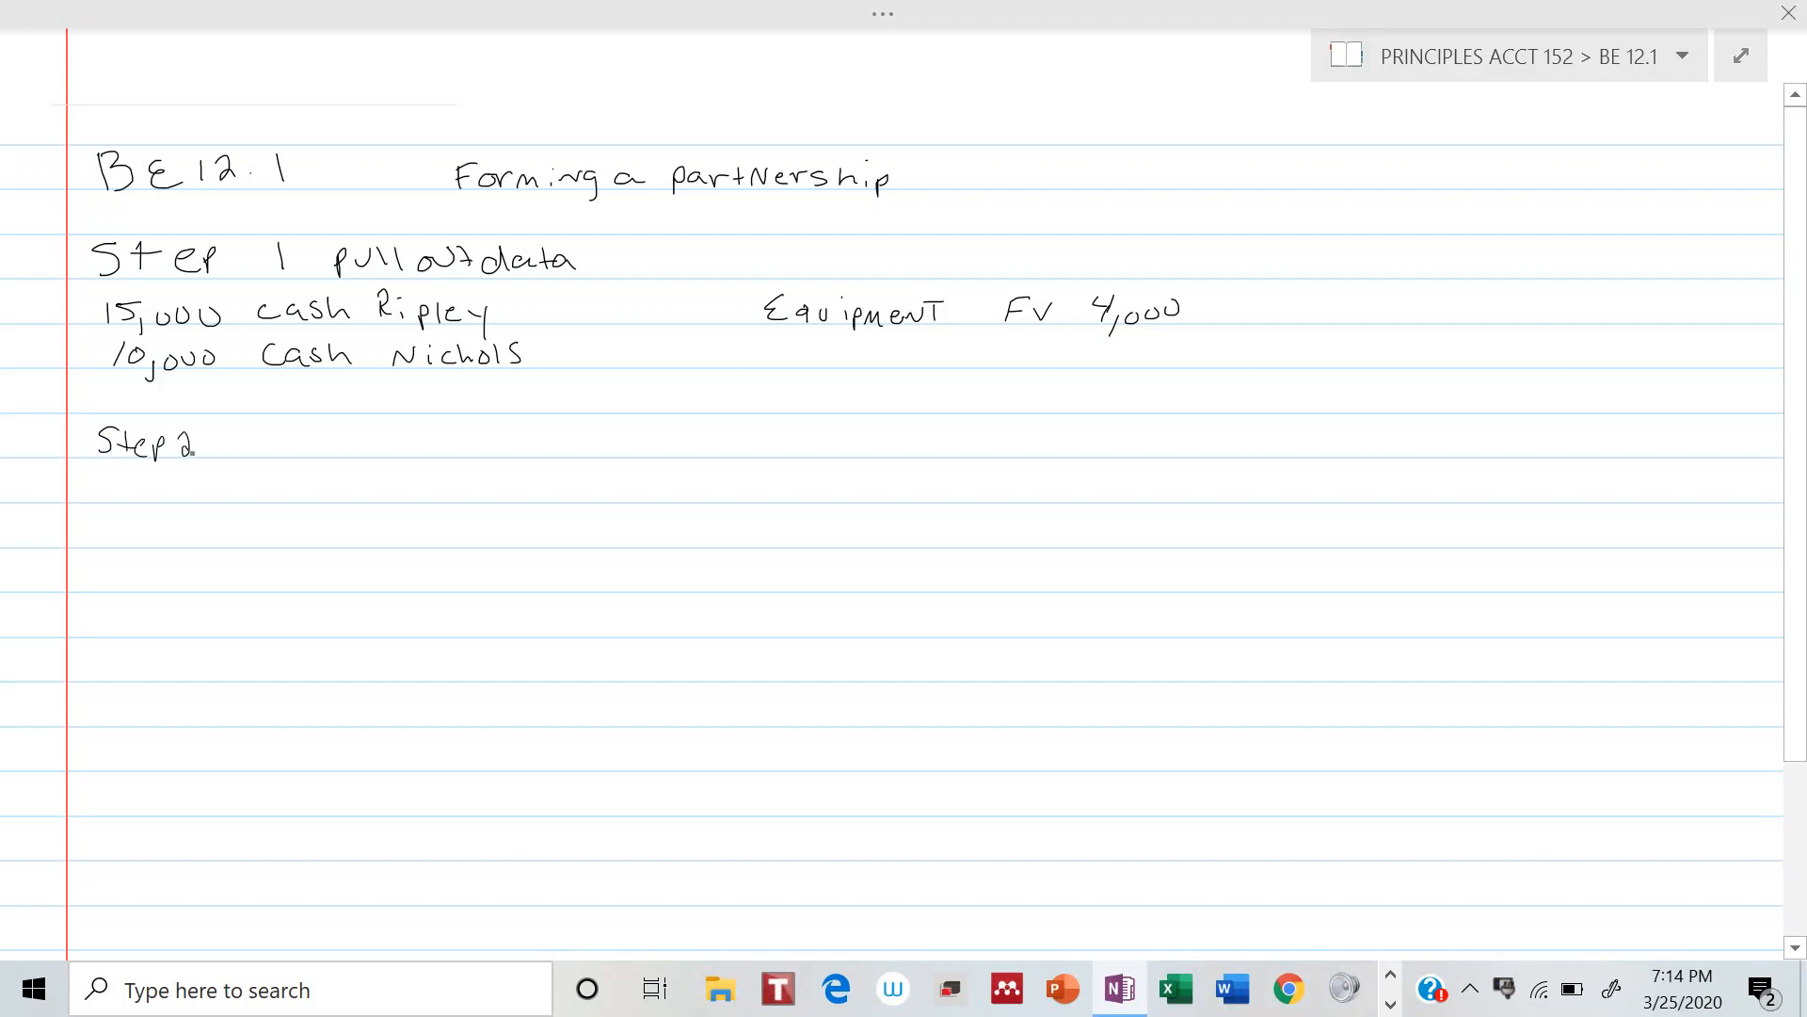
# Complete the Step 2 line with "What to do"
pyautogui.write('Wh')
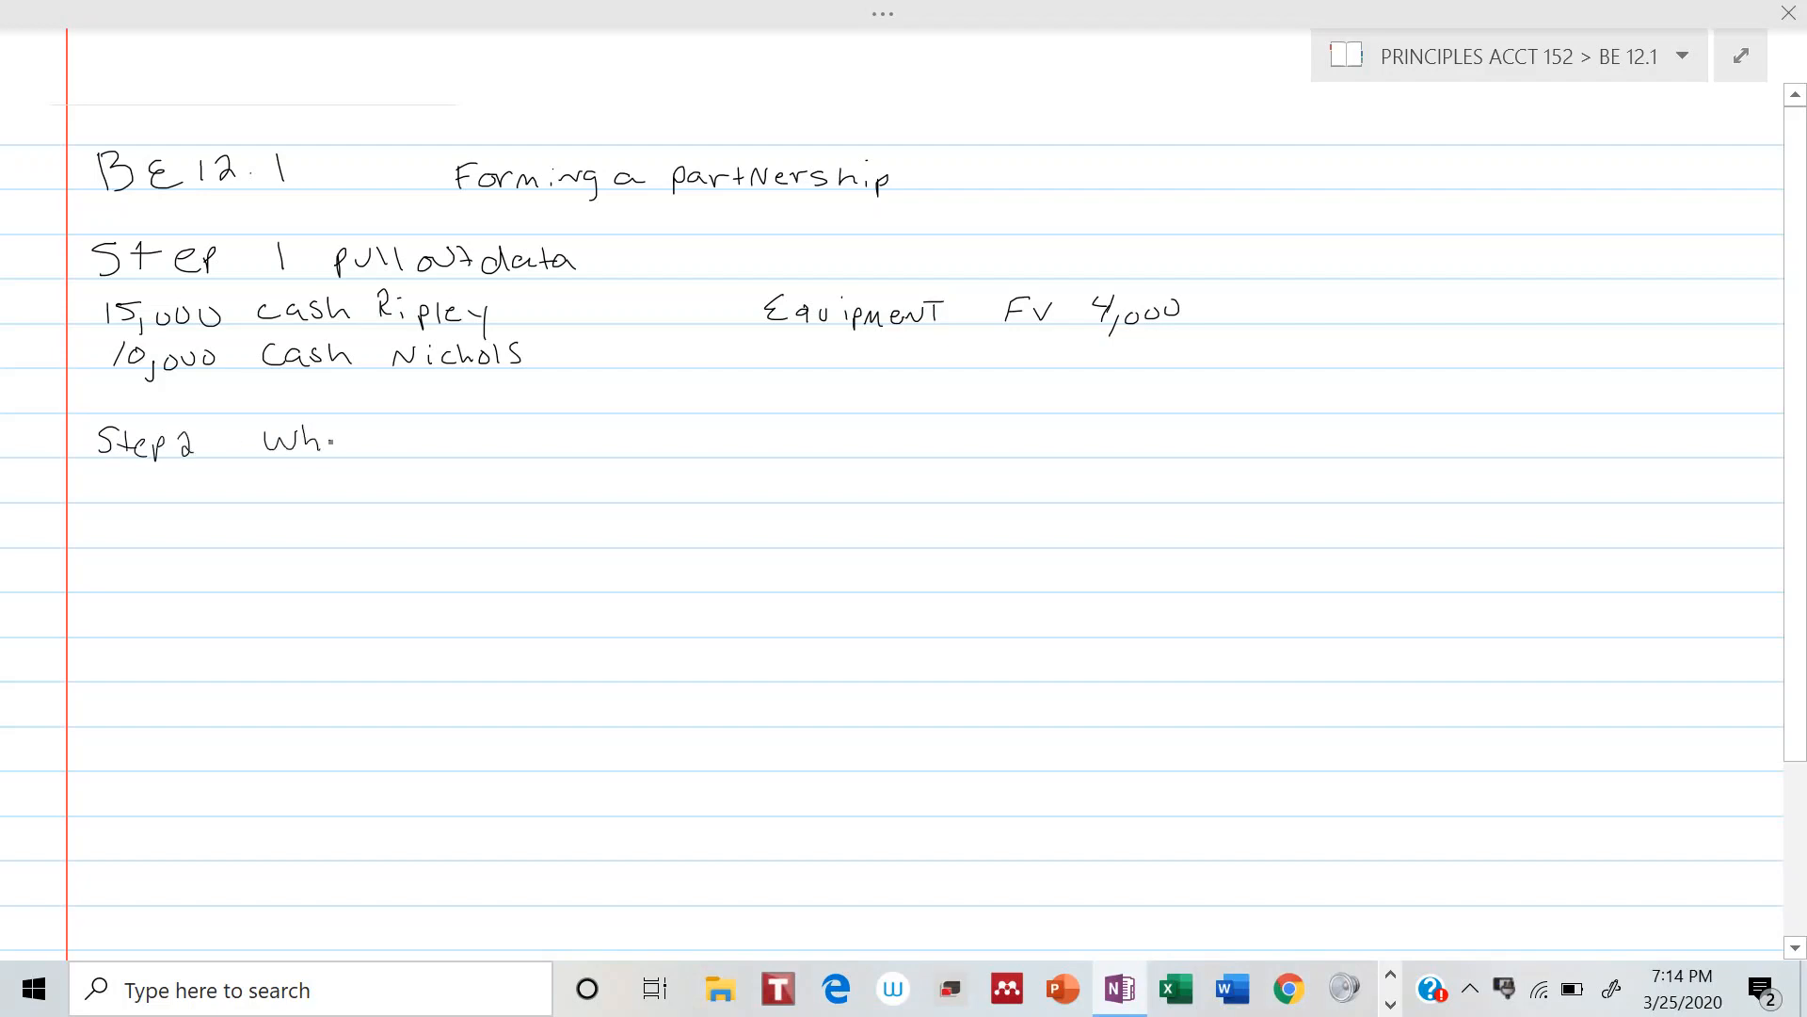
pyautogui.write('What')
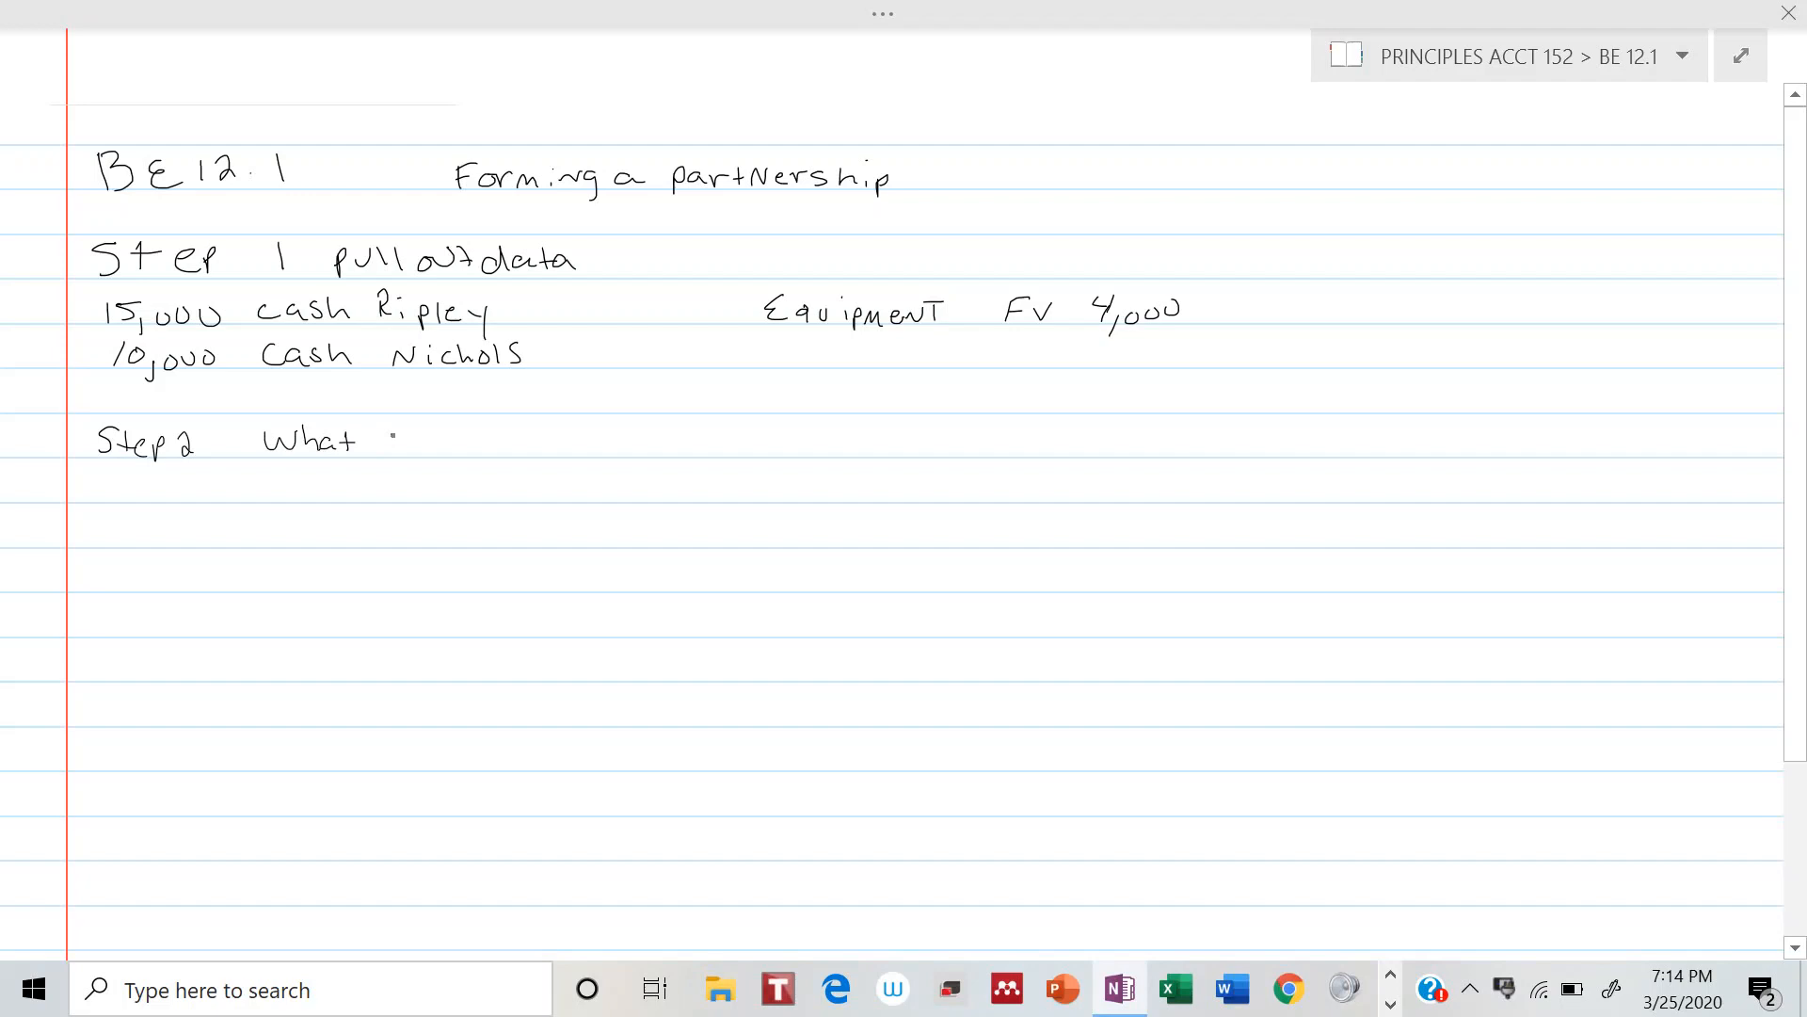
pyautogui.write('to')
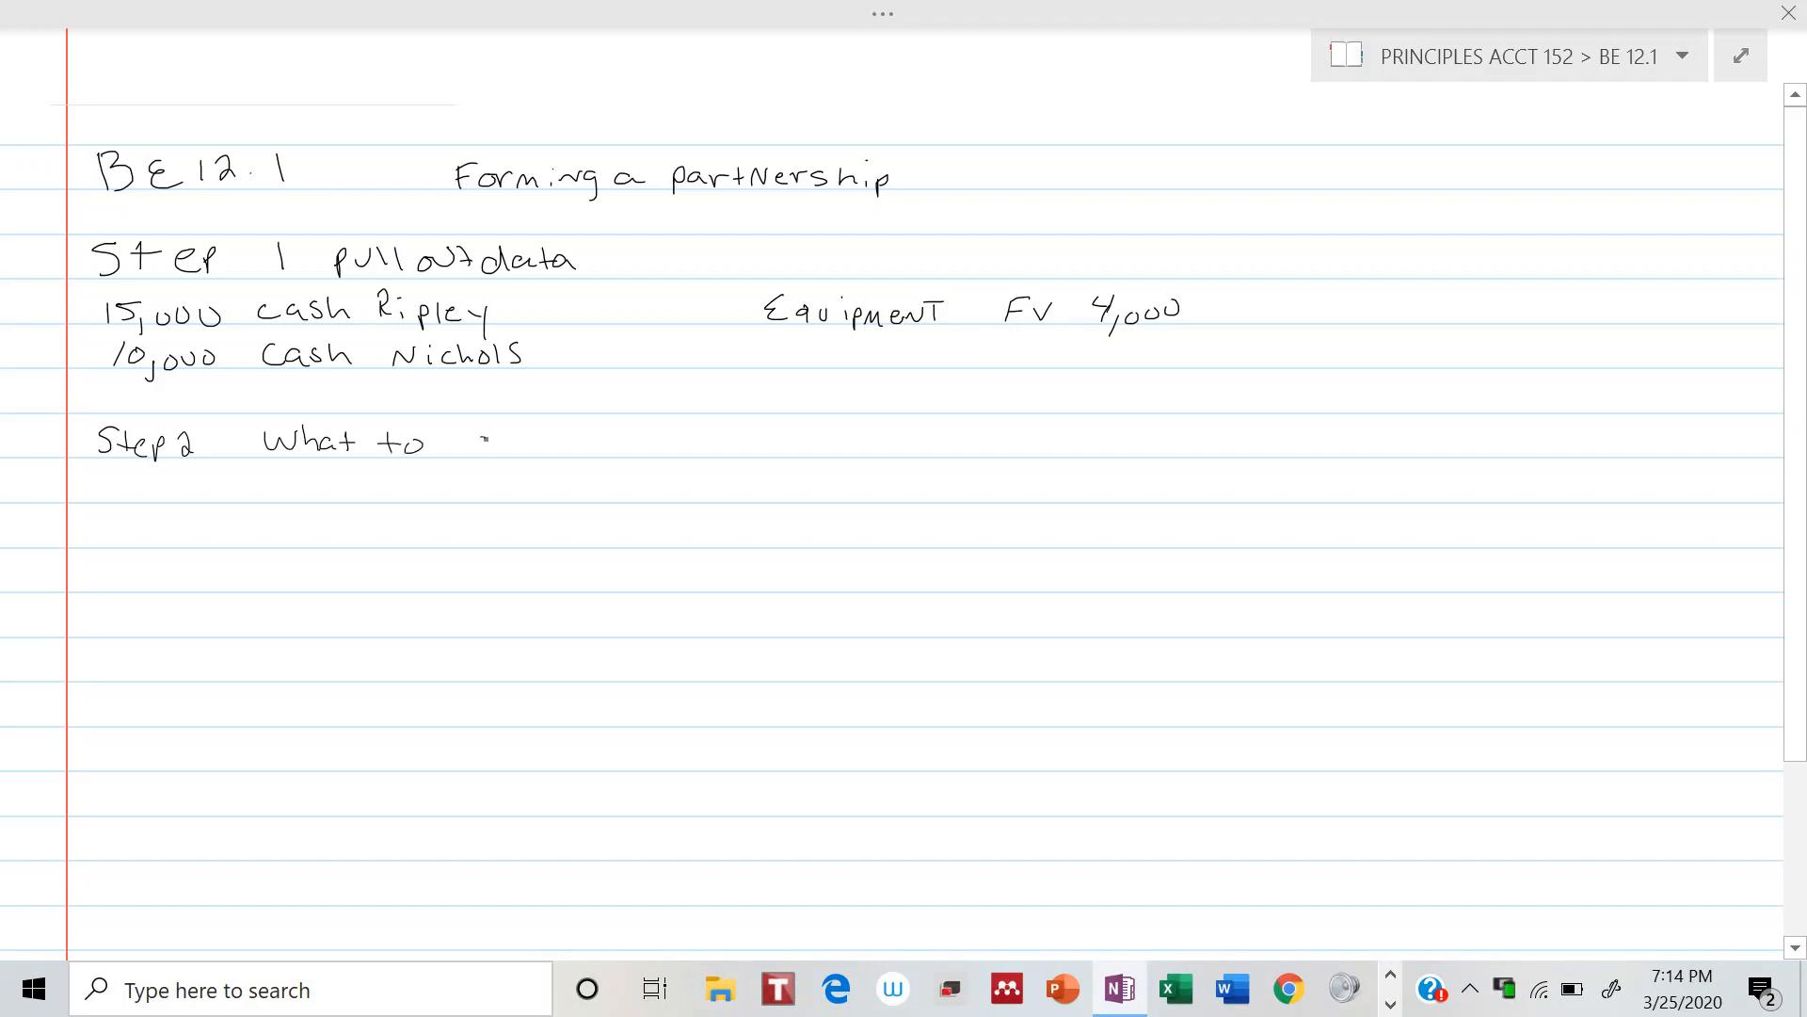
pyautogui.write('do')
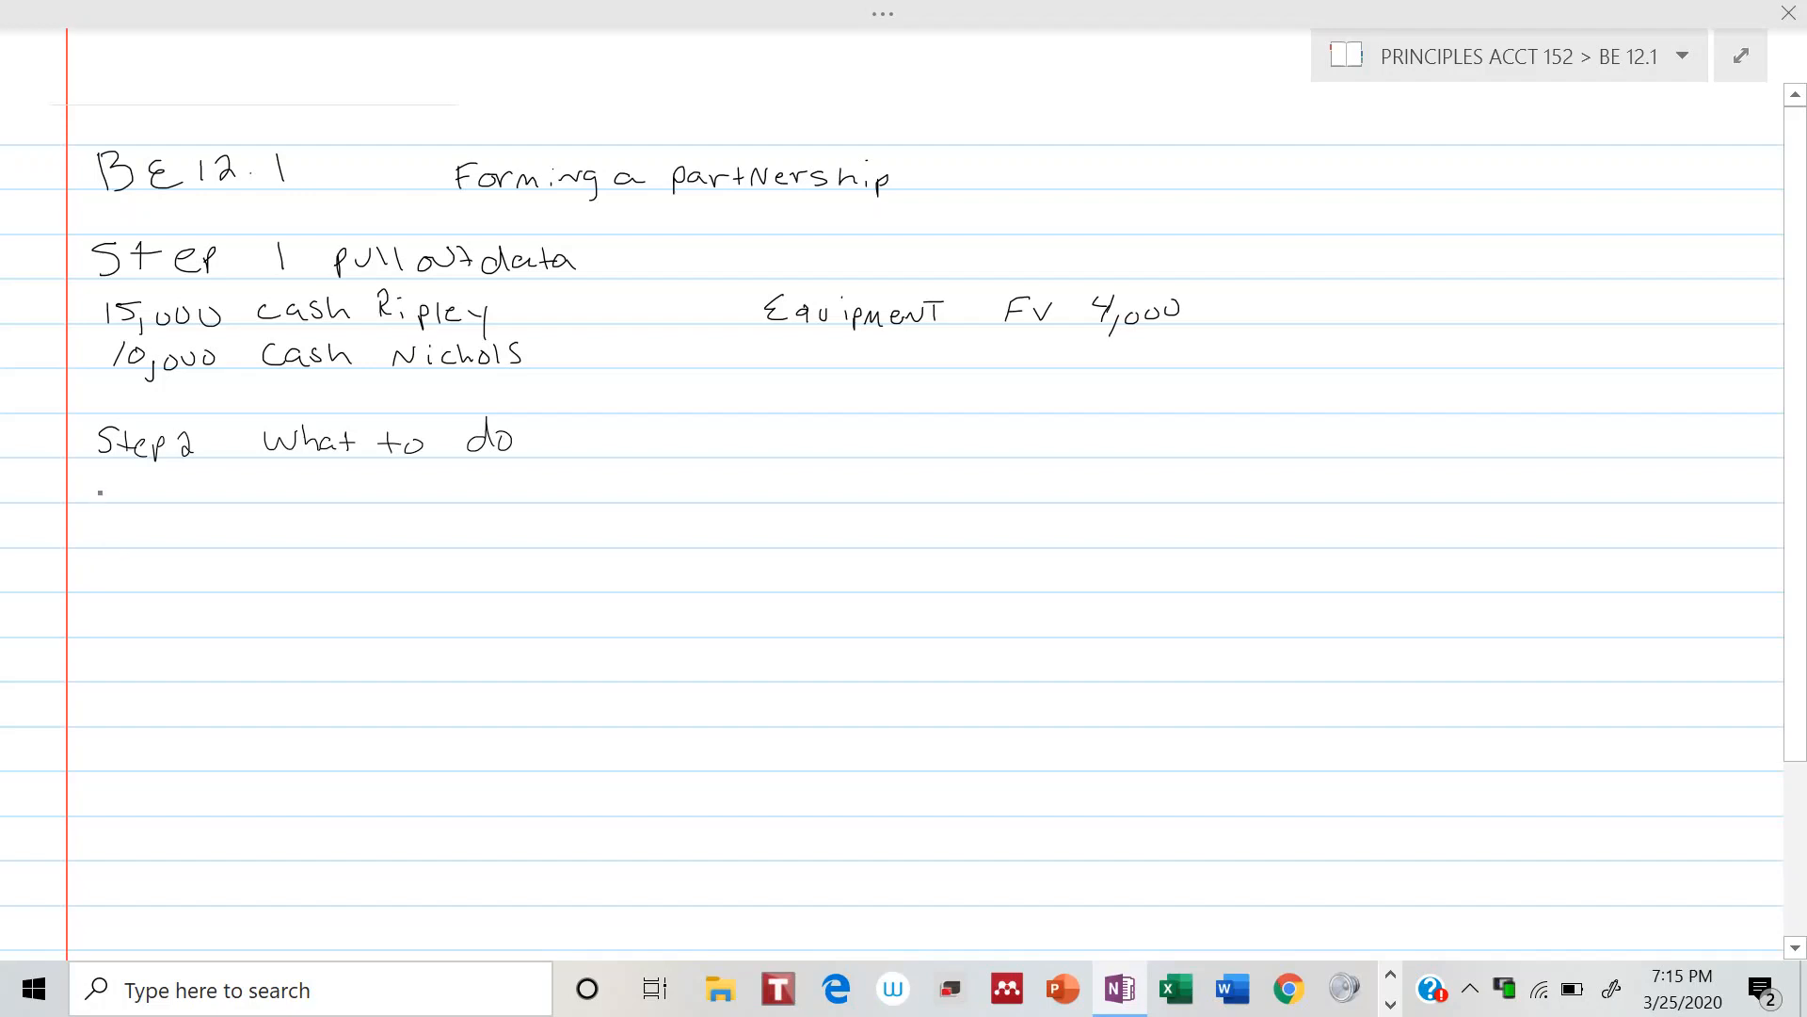
# Write task "A) Journal entry forming partnership" and begin the journal heading
pyautogui.write('A)')
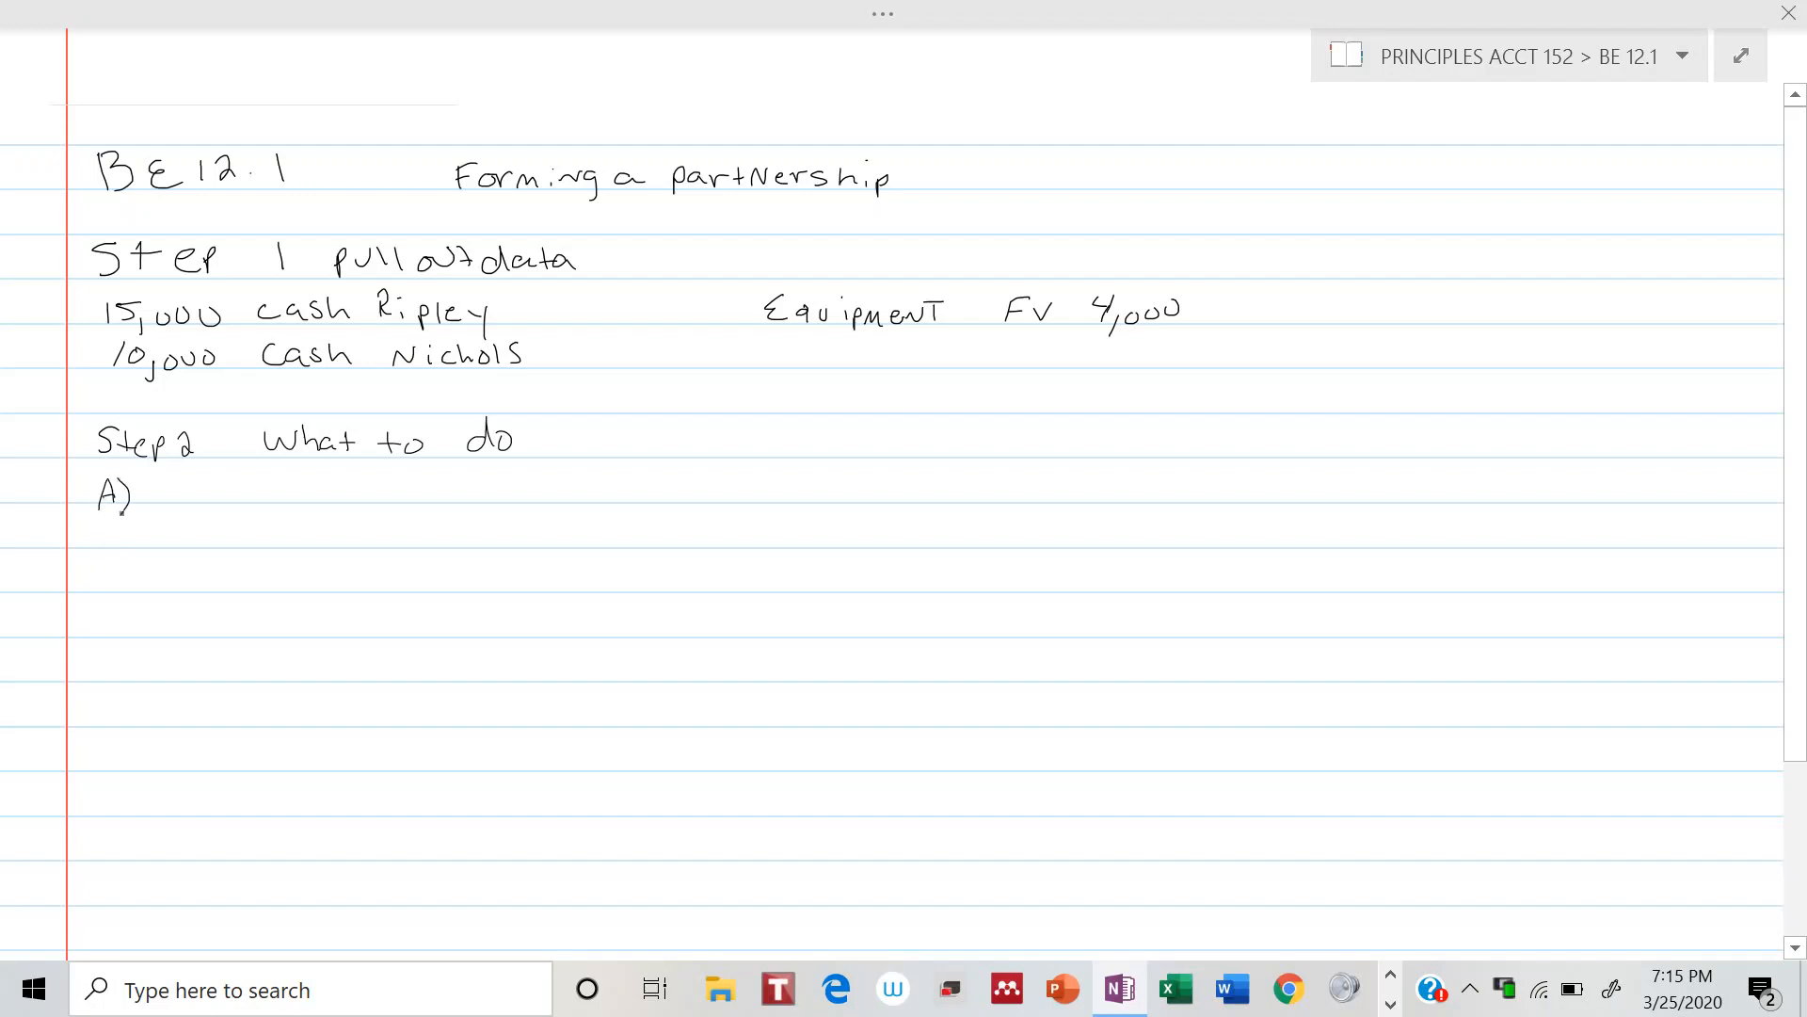
pyautogui.write('J')
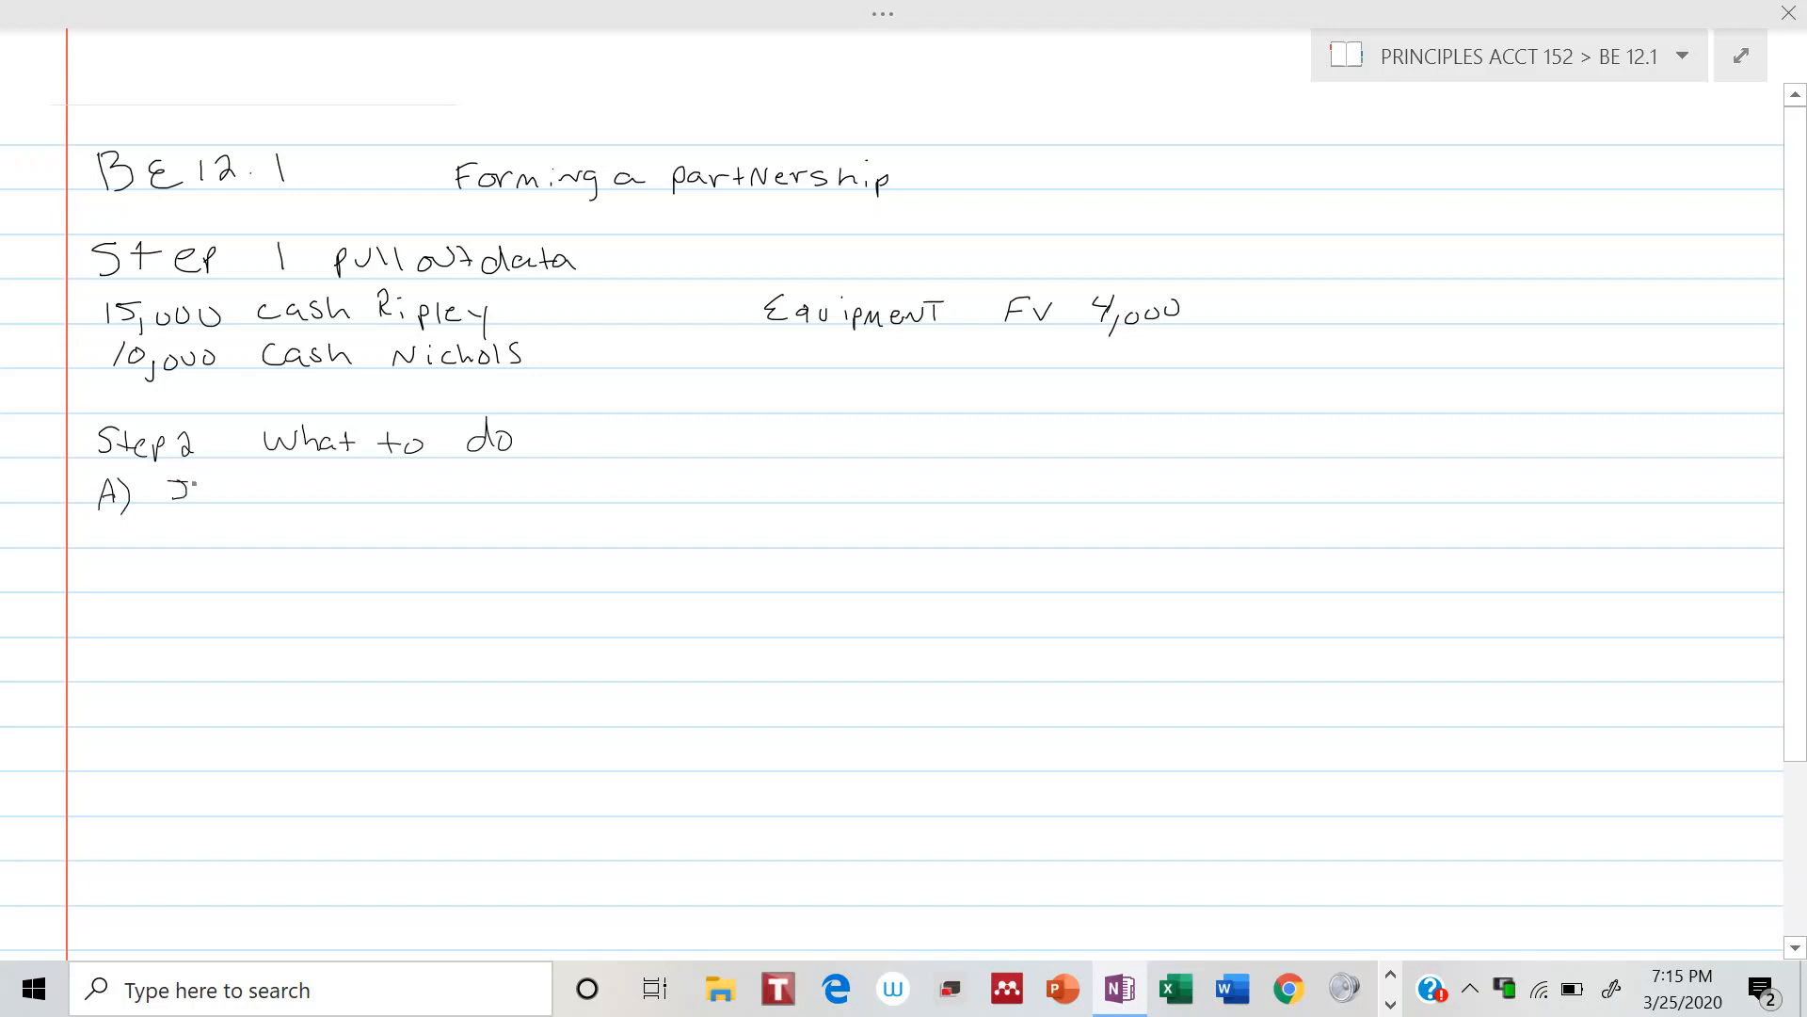
pyautogui.write('Journal')
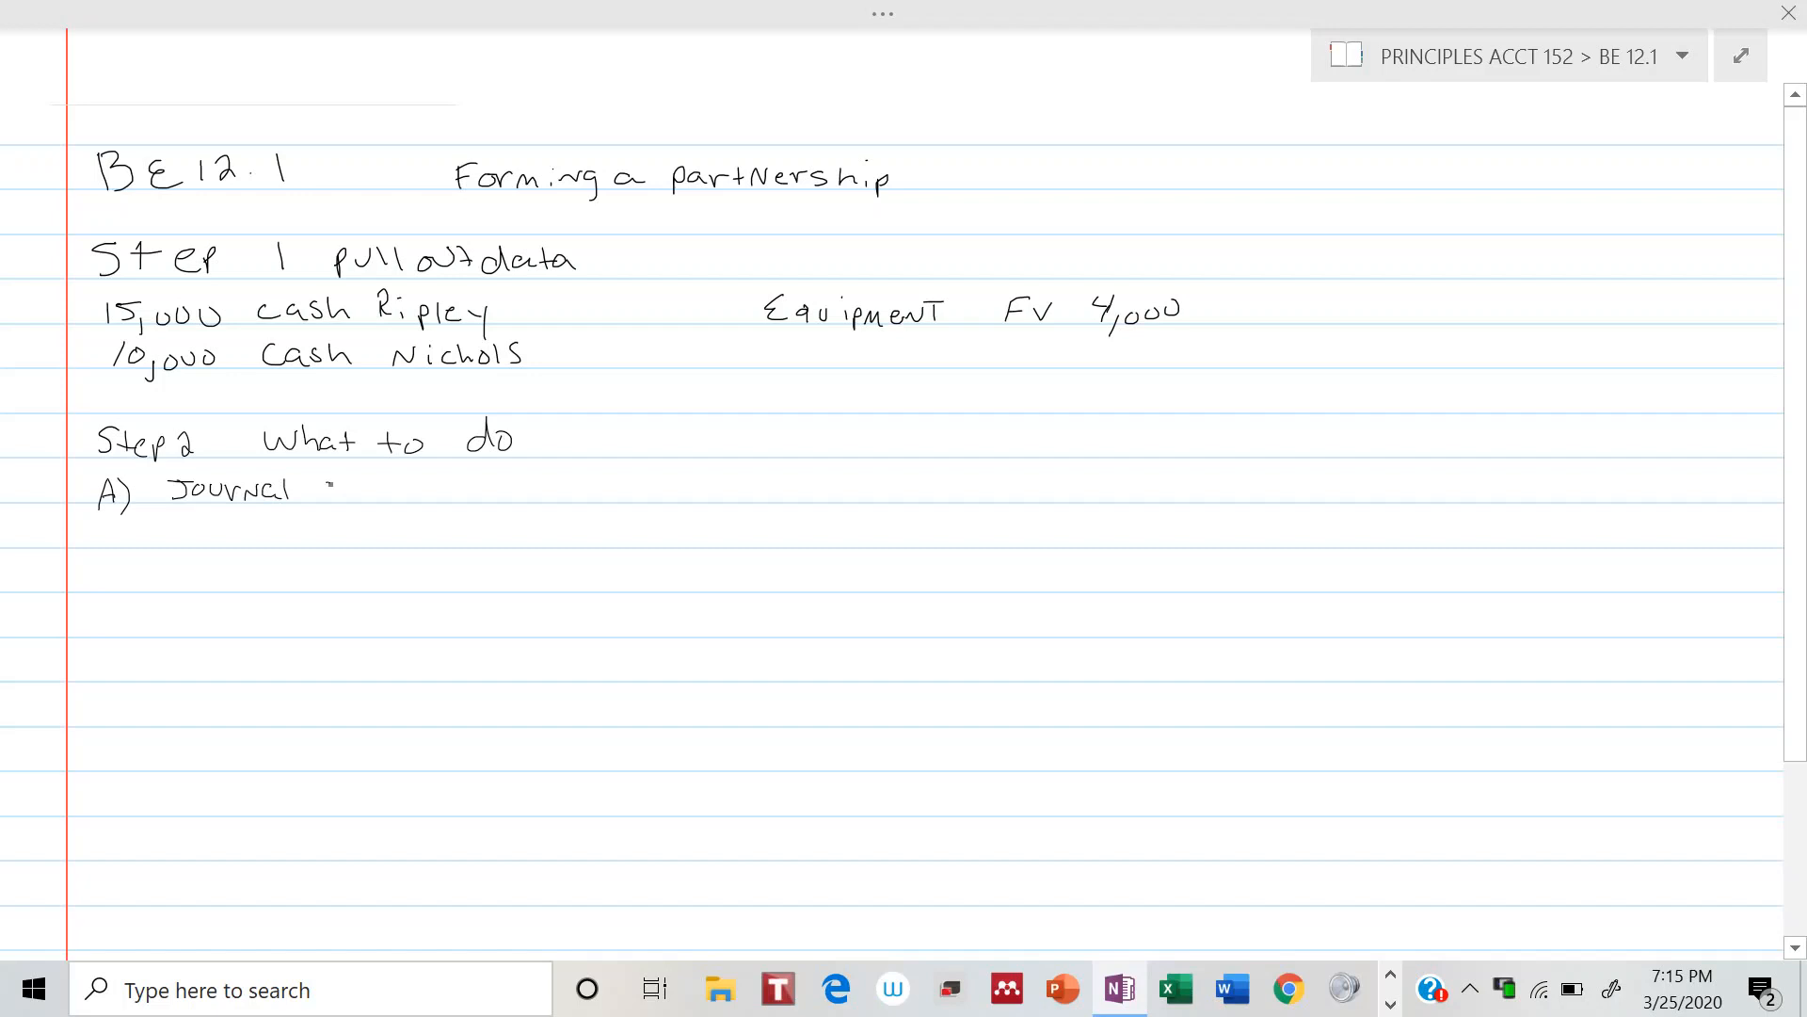
pyautogui.write('Entry')
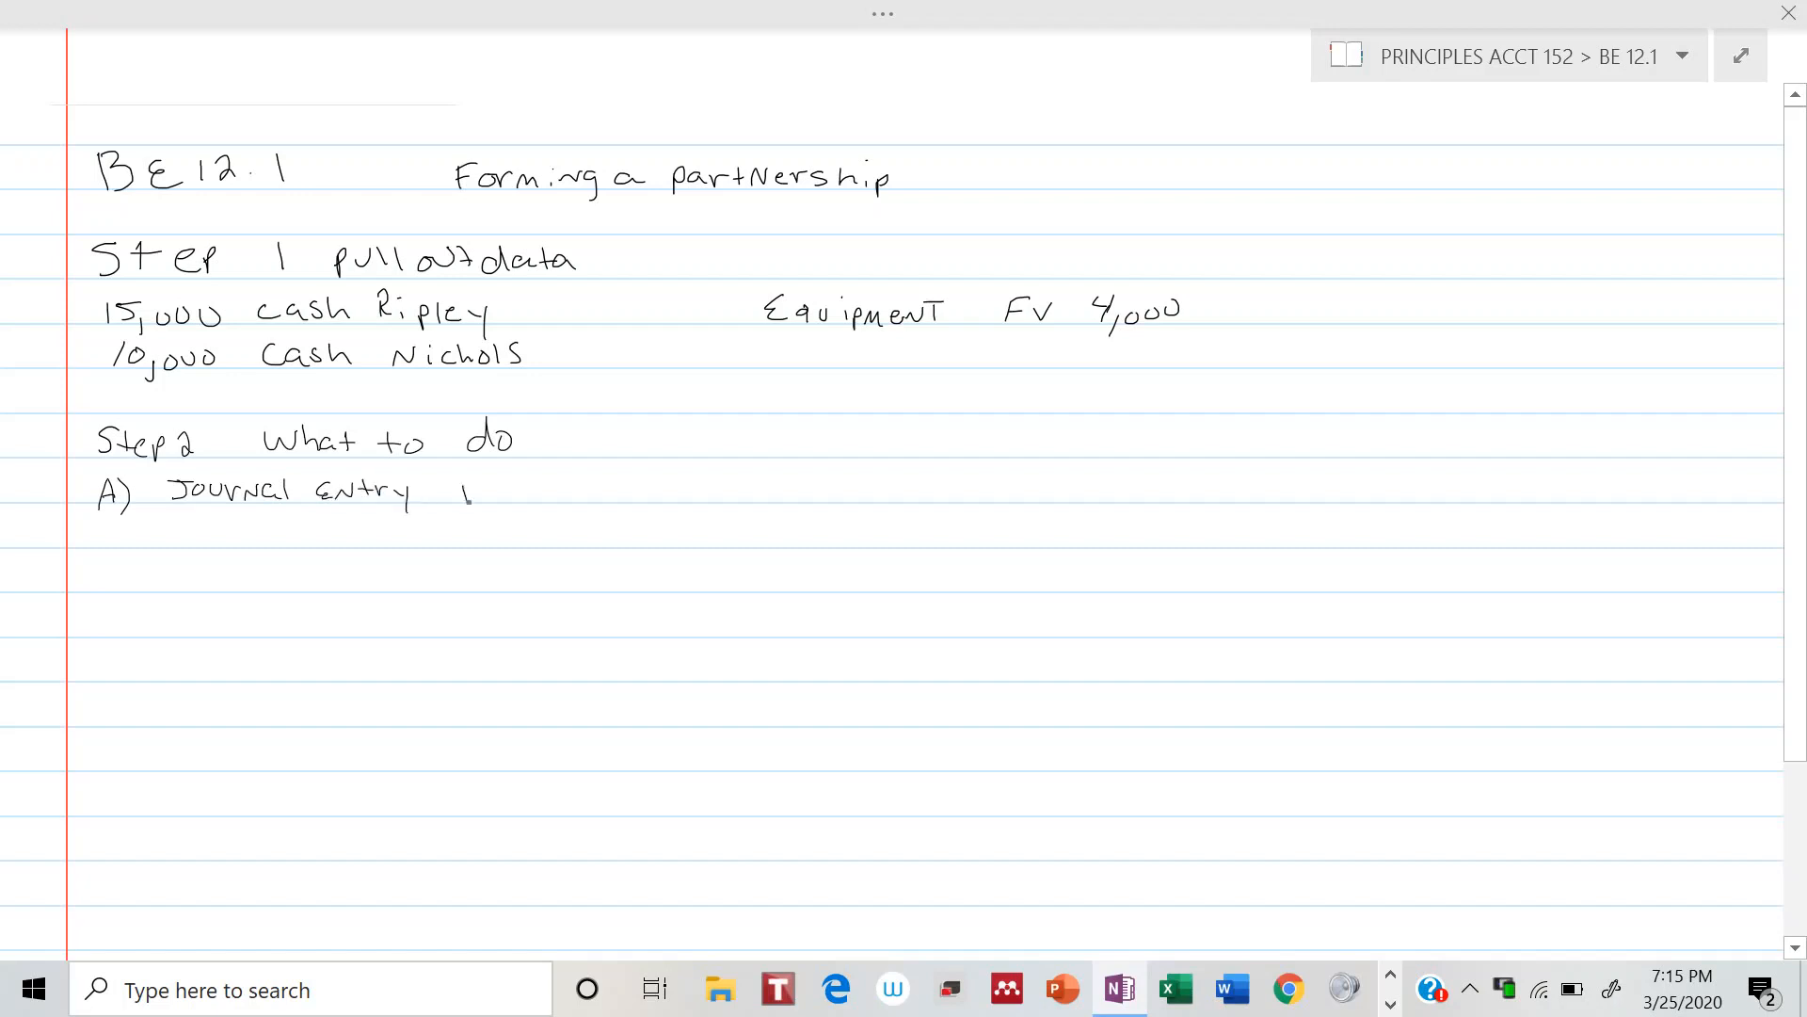
pyautogui.write('Forming')
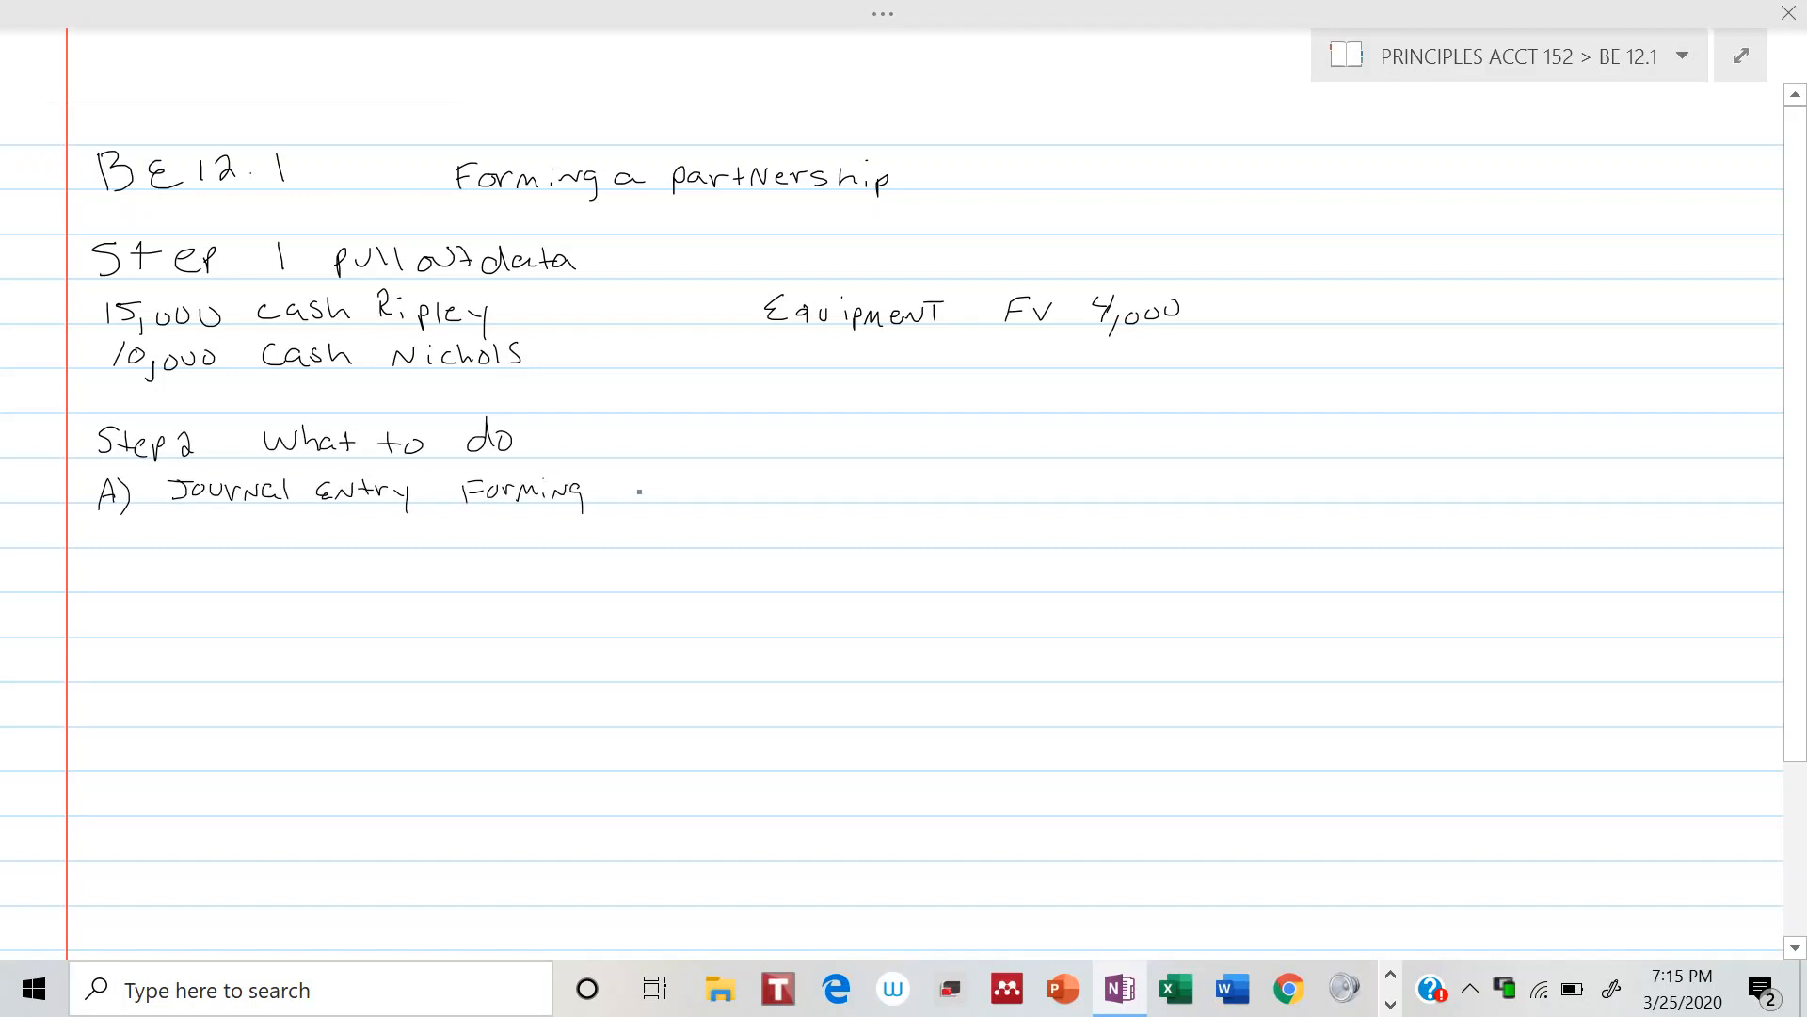
pyautogui.write('Partnership')
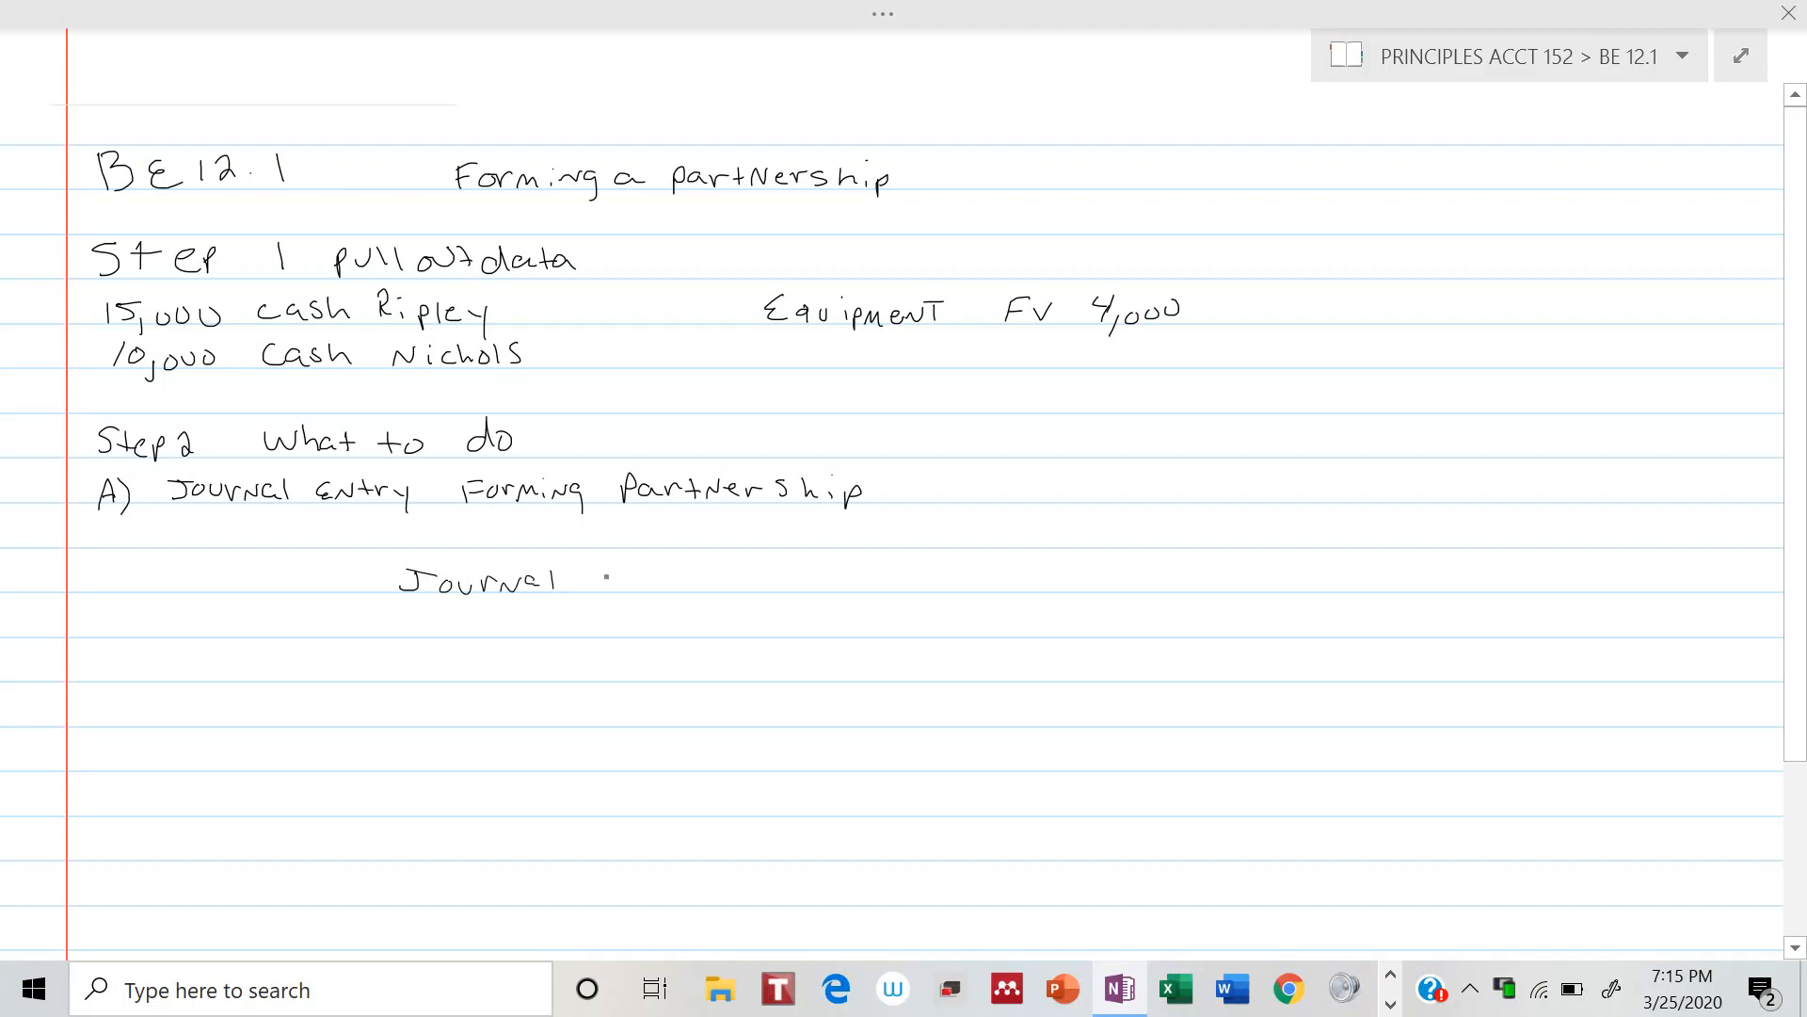
# Finish the "Journal Entry" heading and tag it "(Nichols only)"
pyautogui.write('Entry')
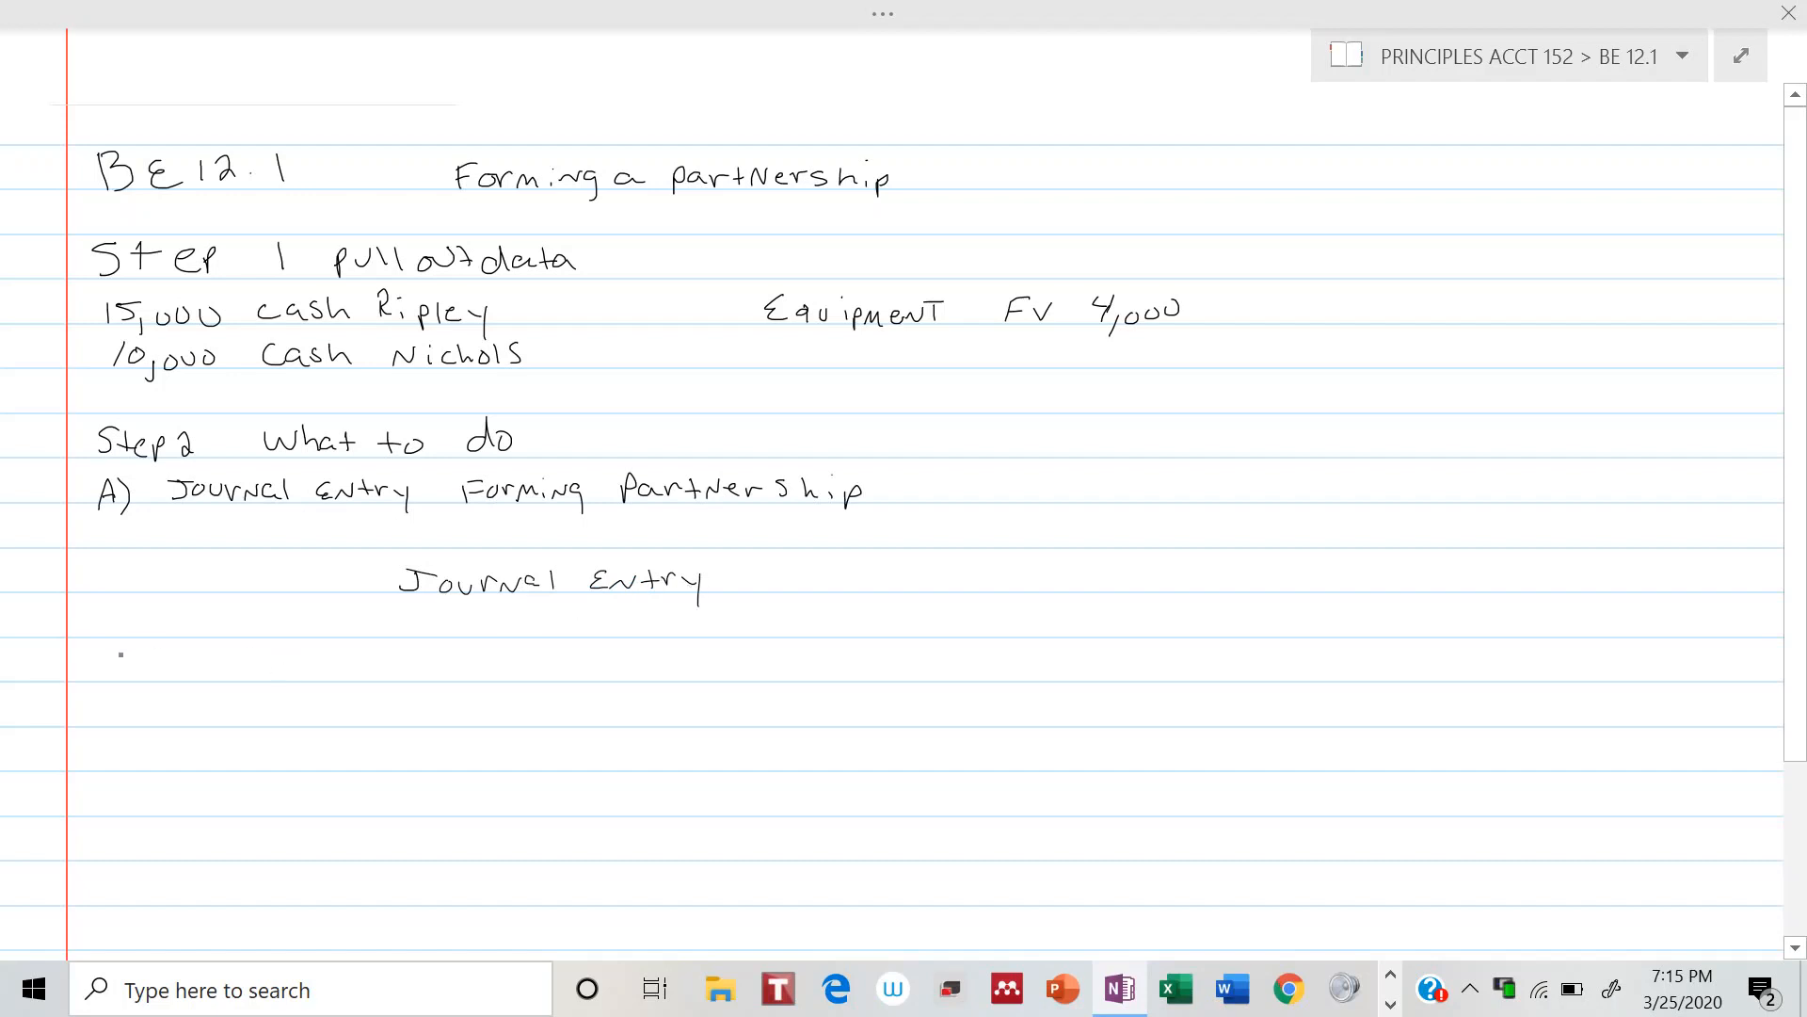
pyautogui.write('C')
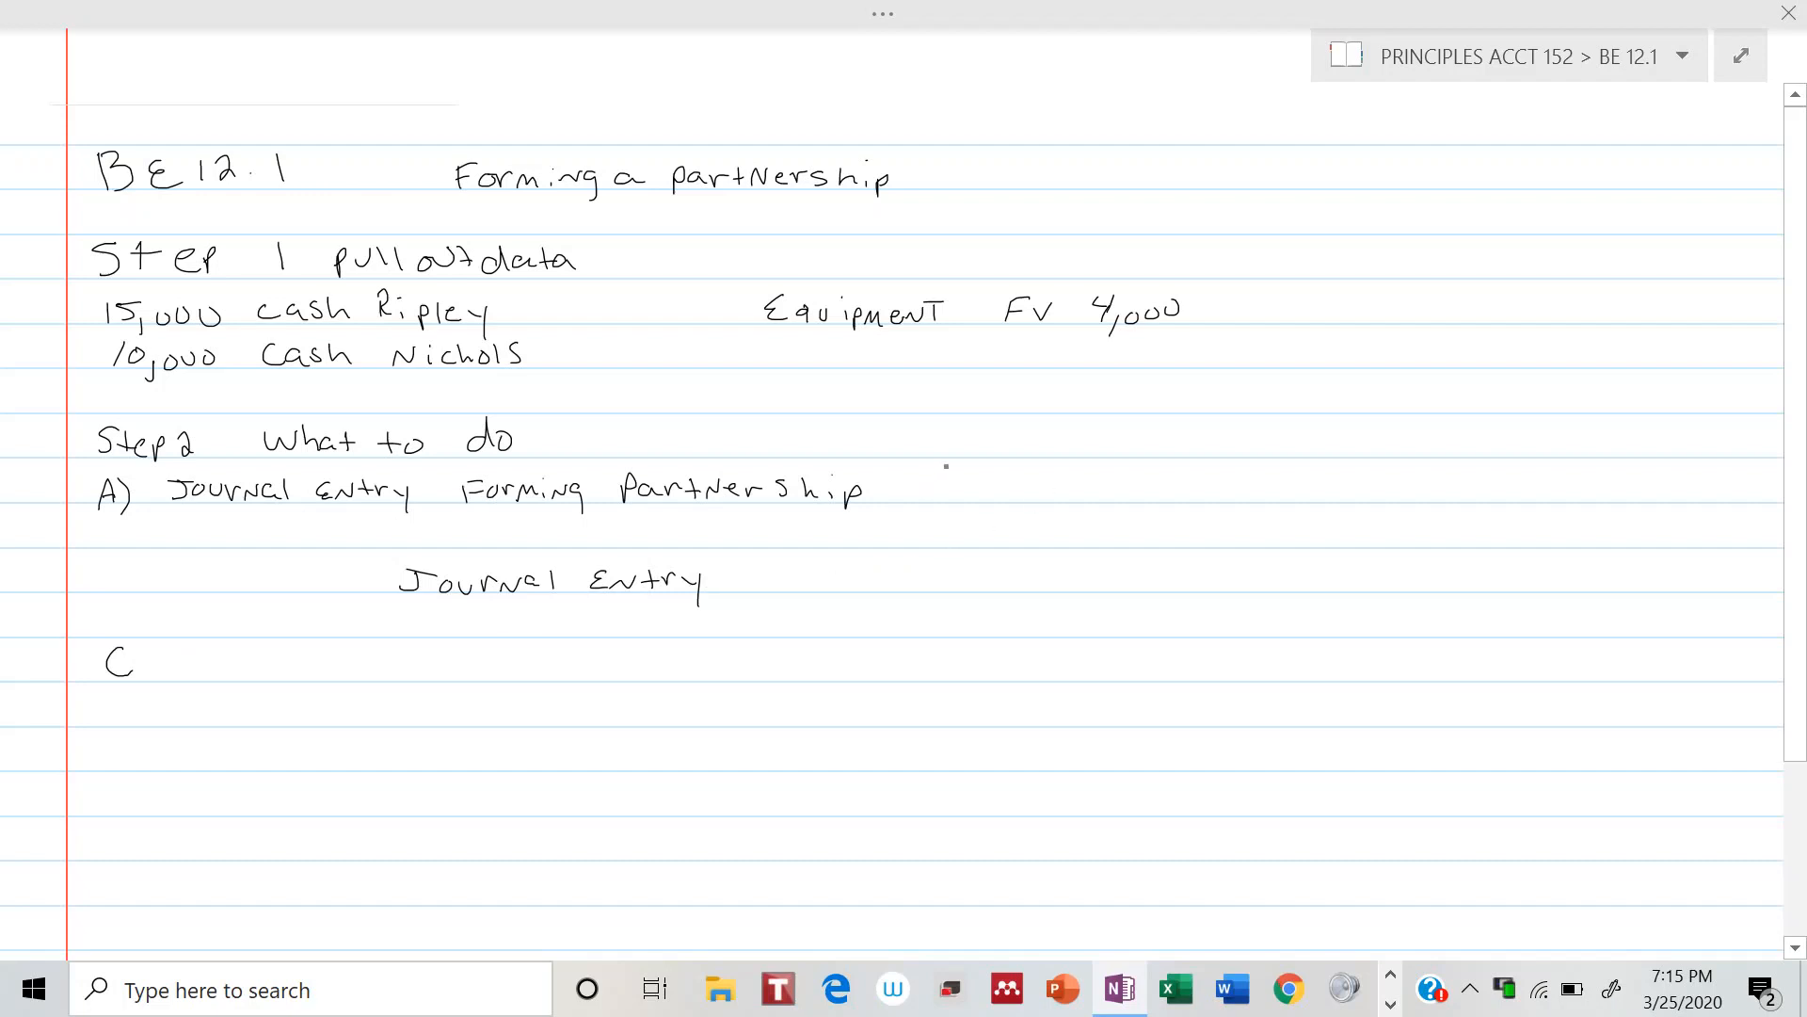
pyautogui.write('(N.')
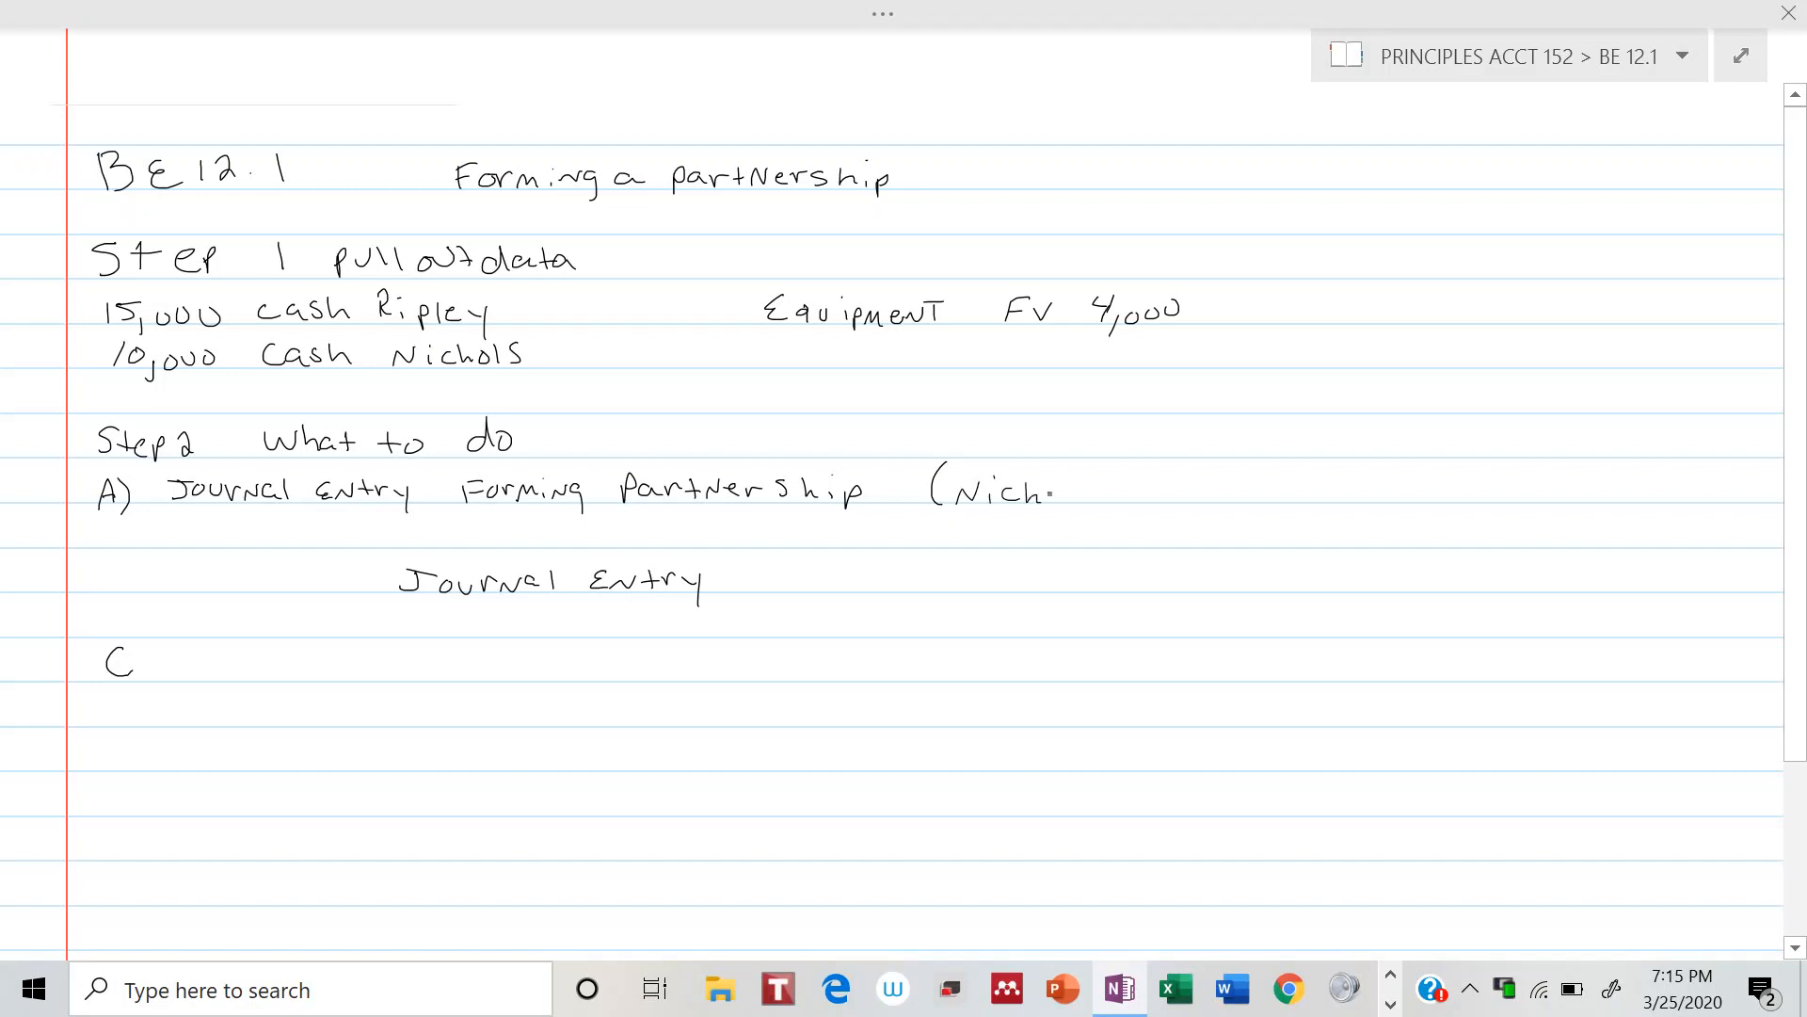
pyautogui.write('Nichols or')
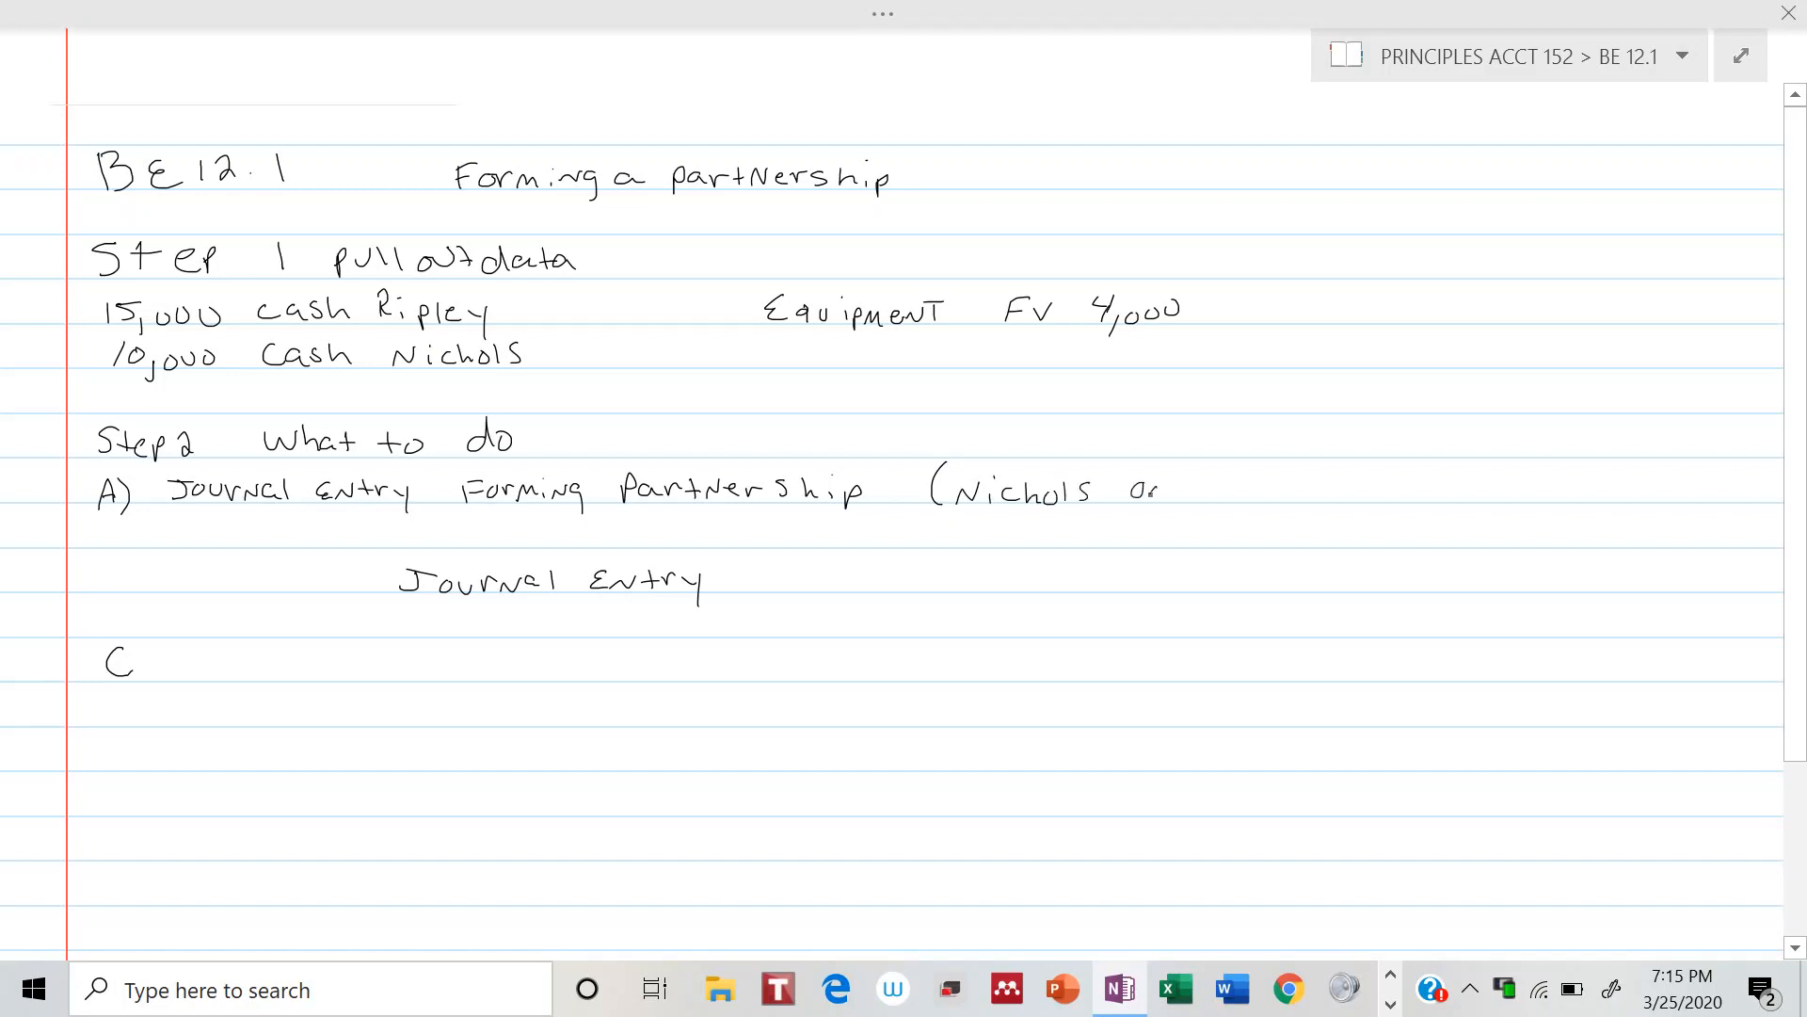
pyautogui.write('only)')
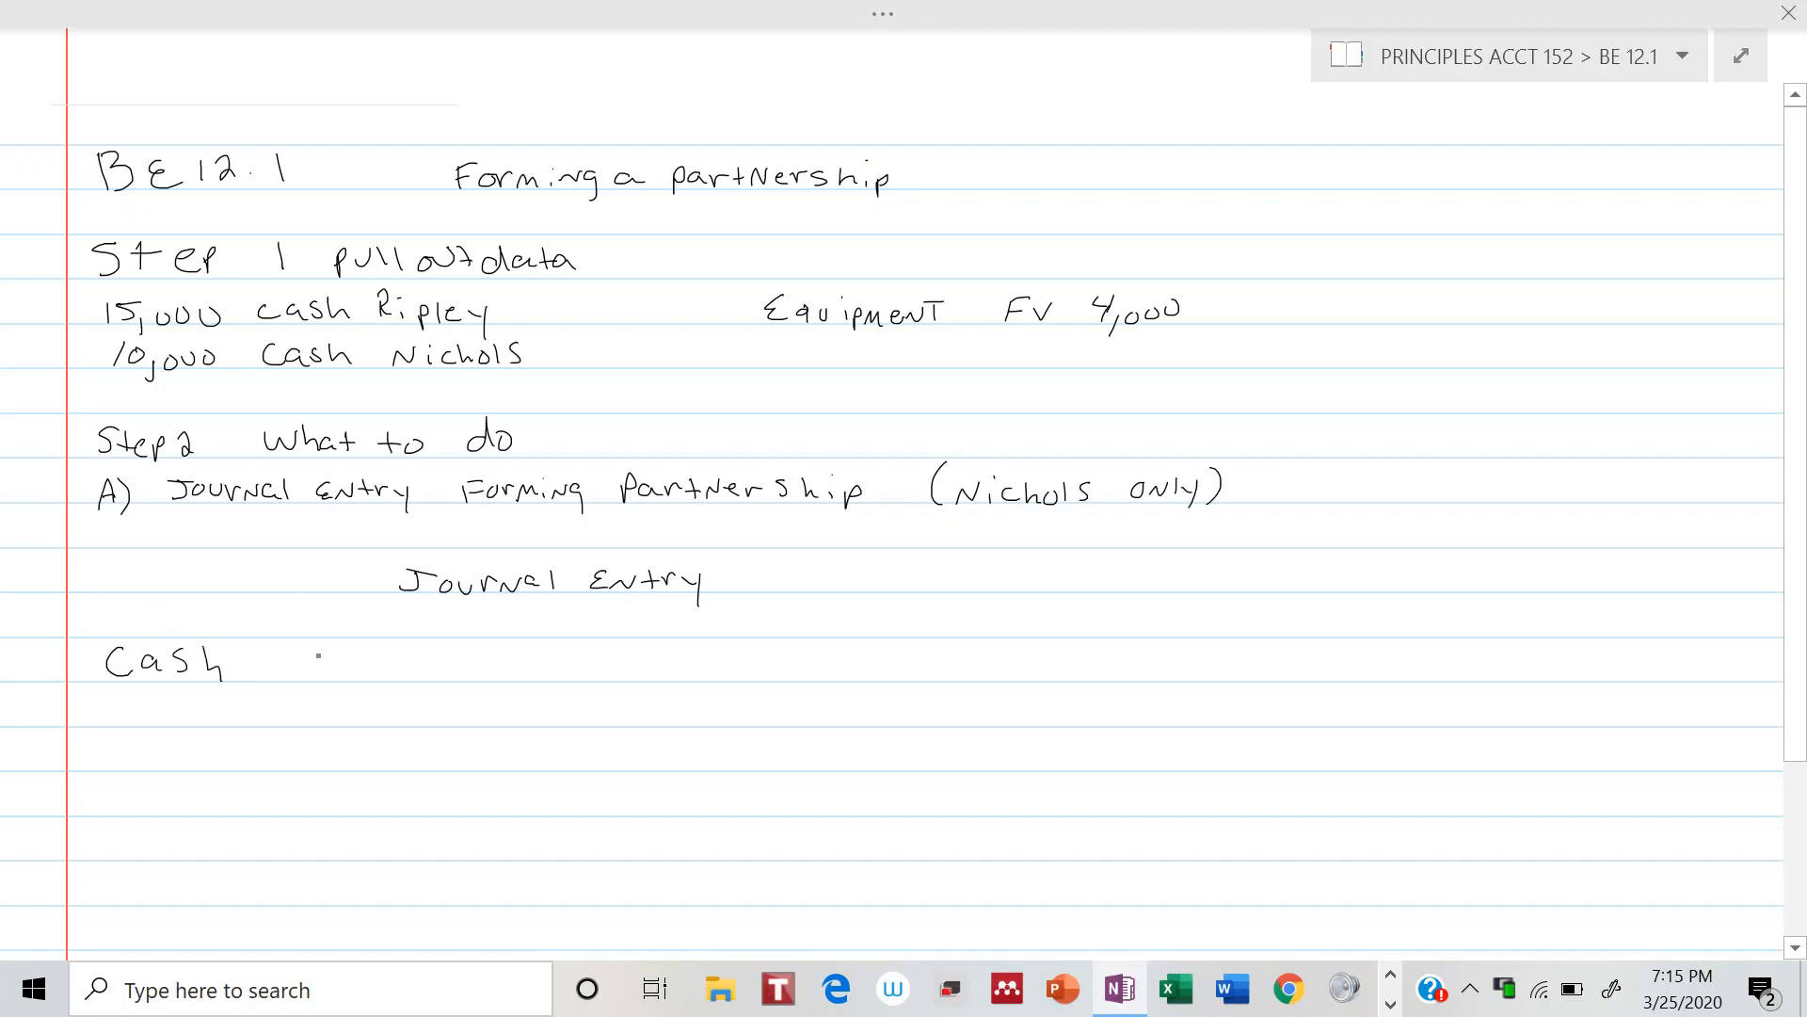
pyautogui.write('10,000')
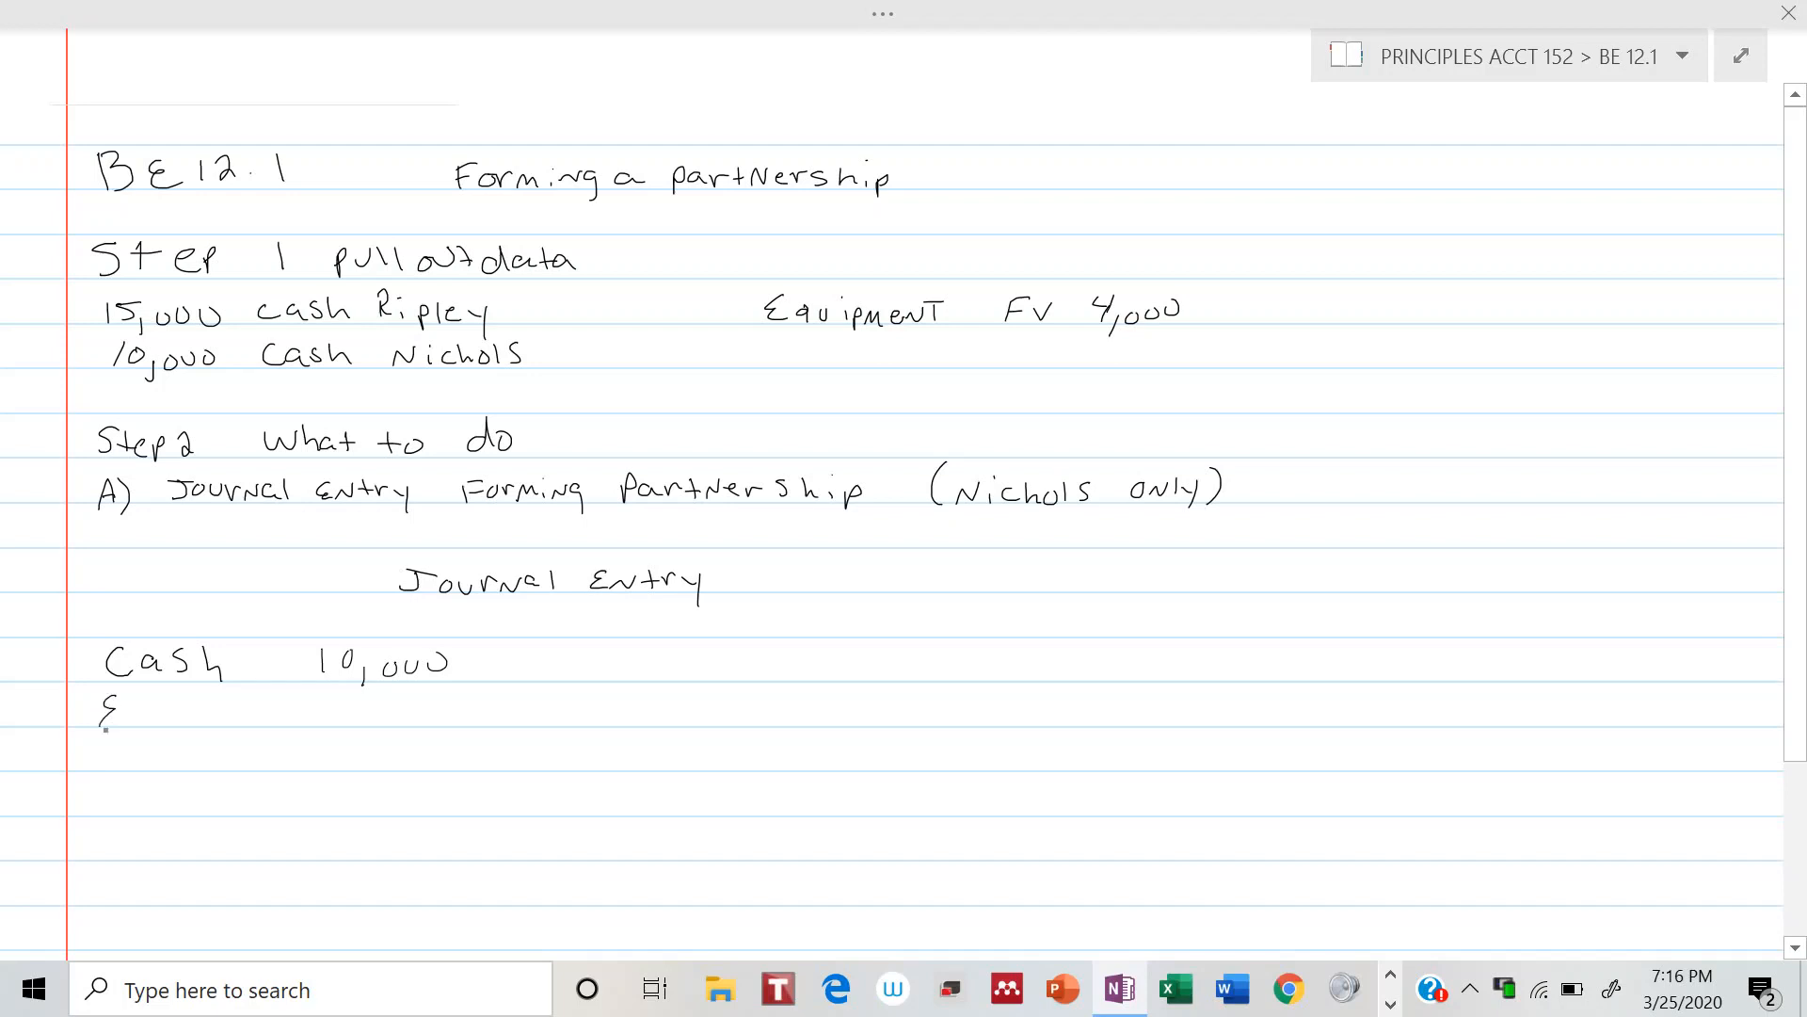
pyautogui.write('Equipment 4,000')
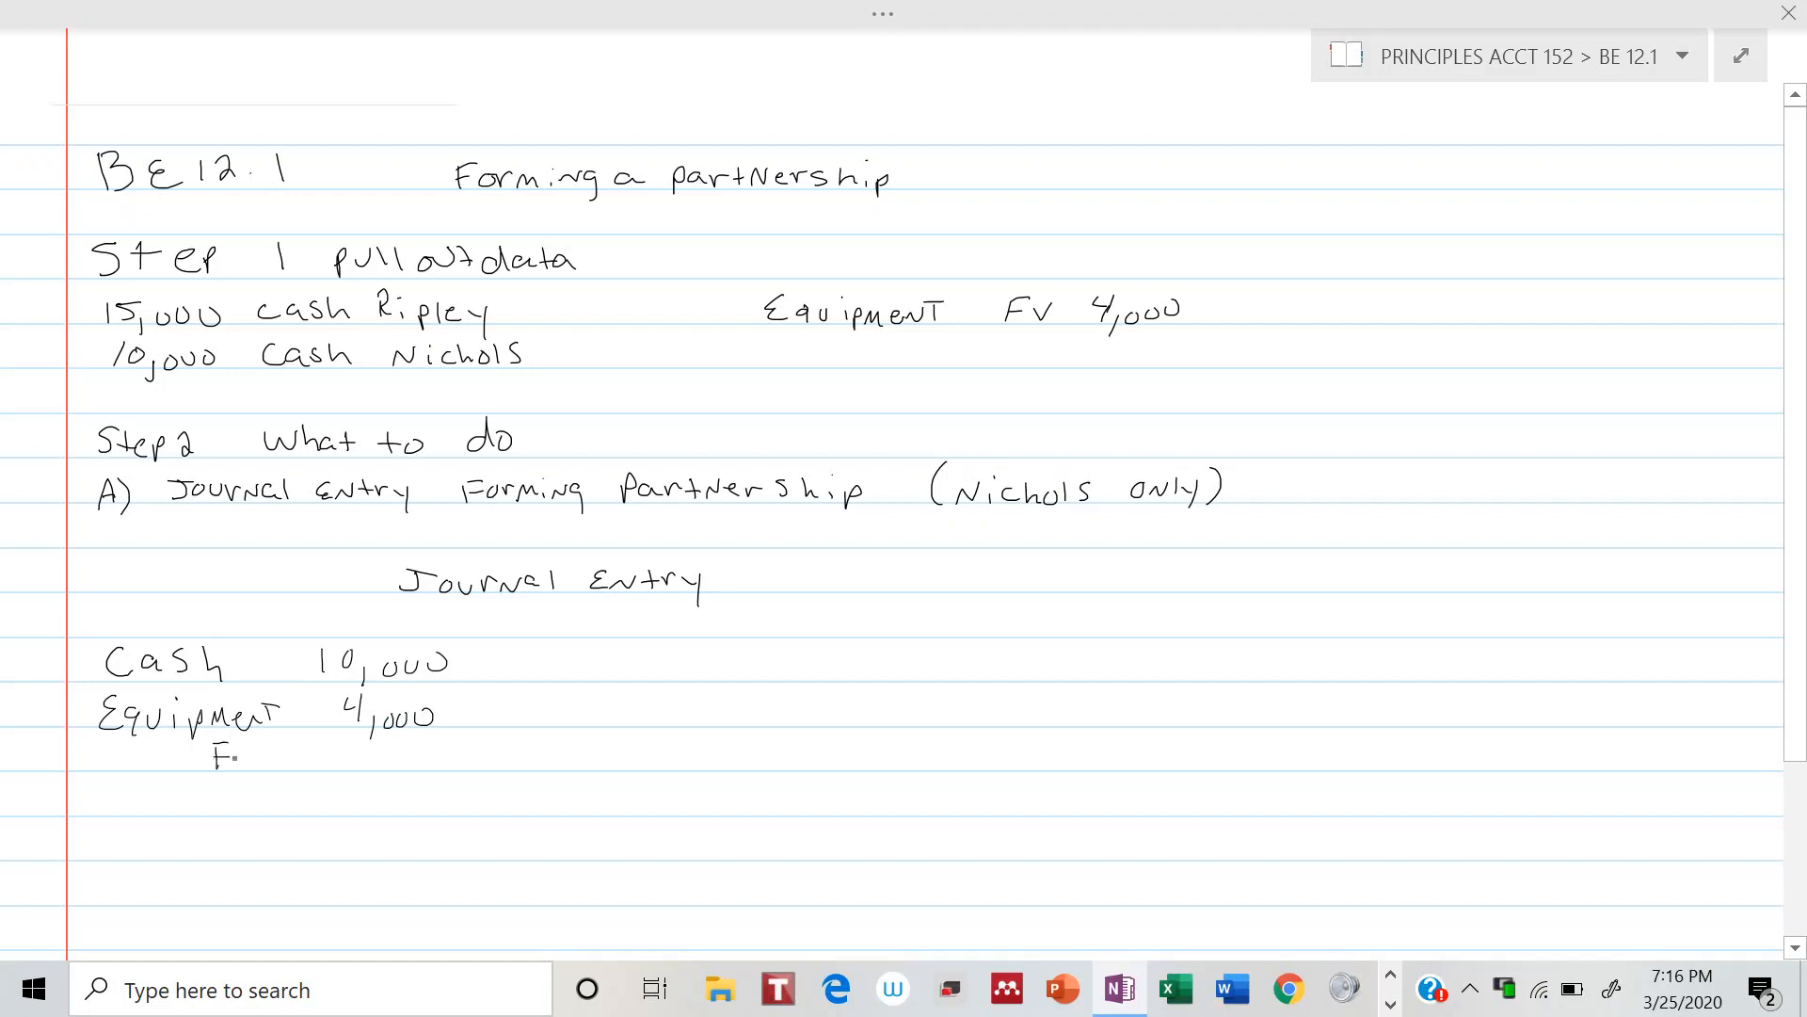
pyautogui.write('red')
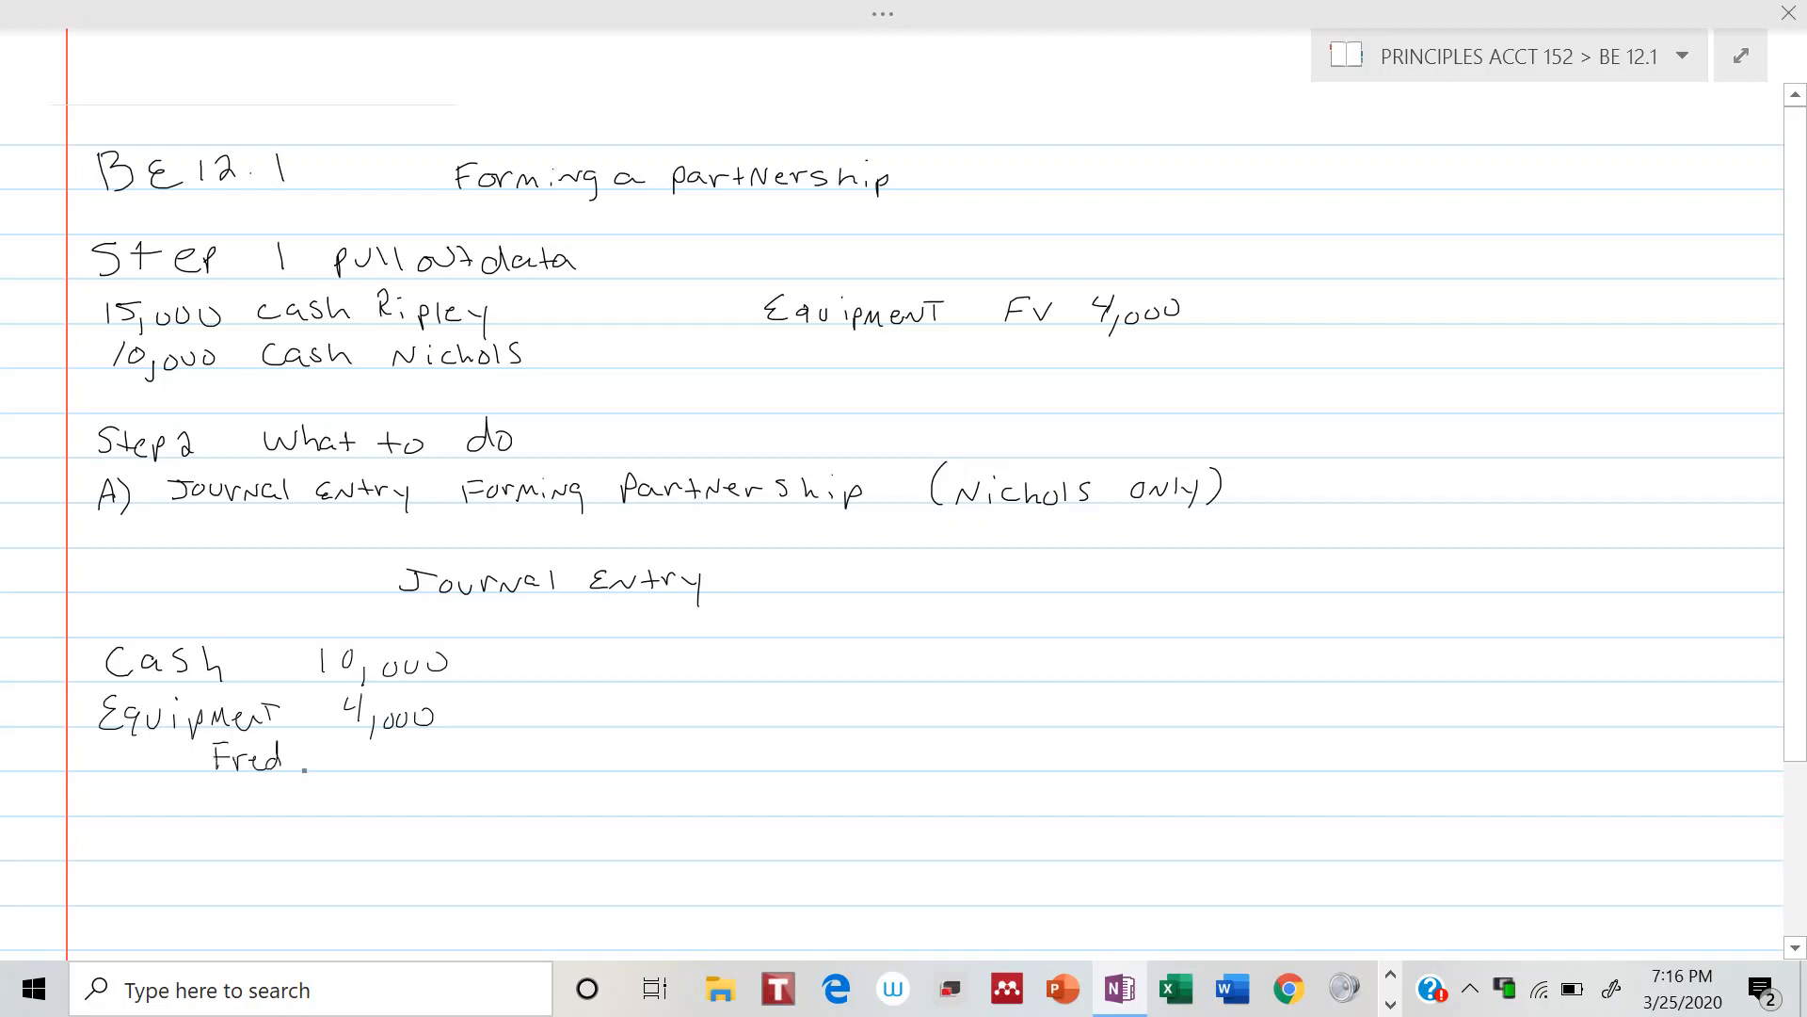
pyautogui.write('Nichols, Cap.')
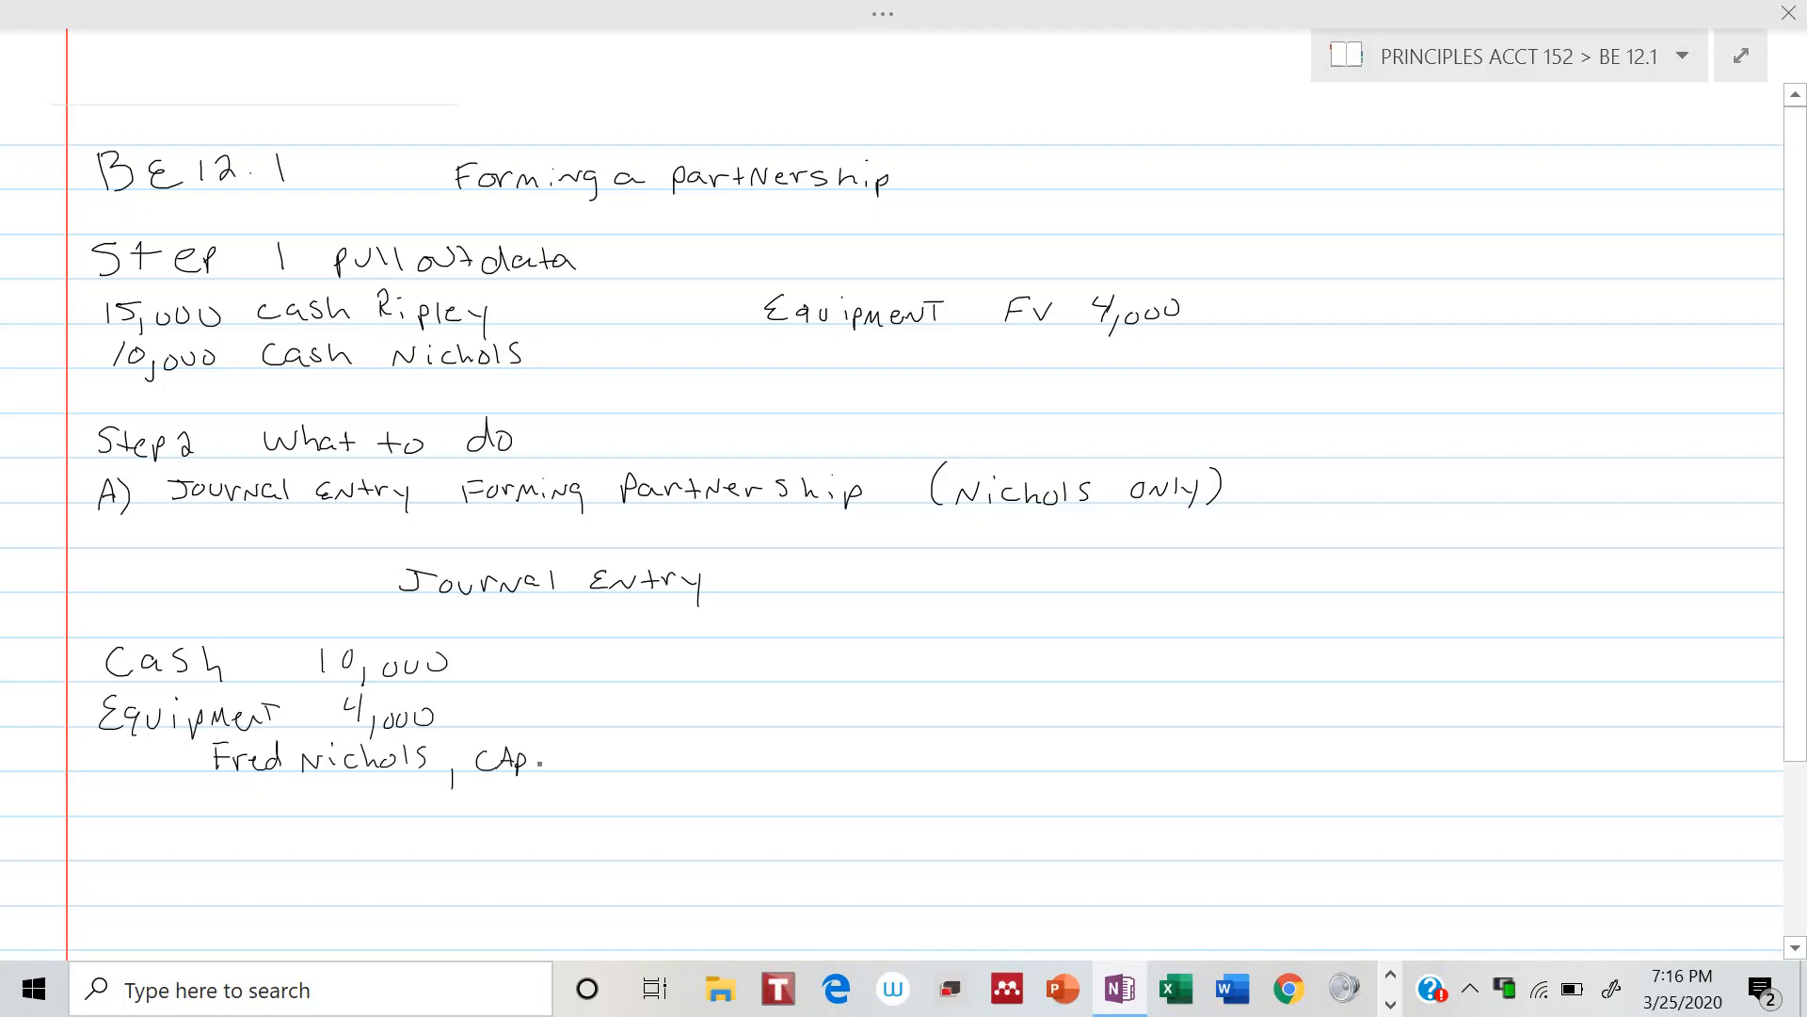
pyautogui.write('ital')
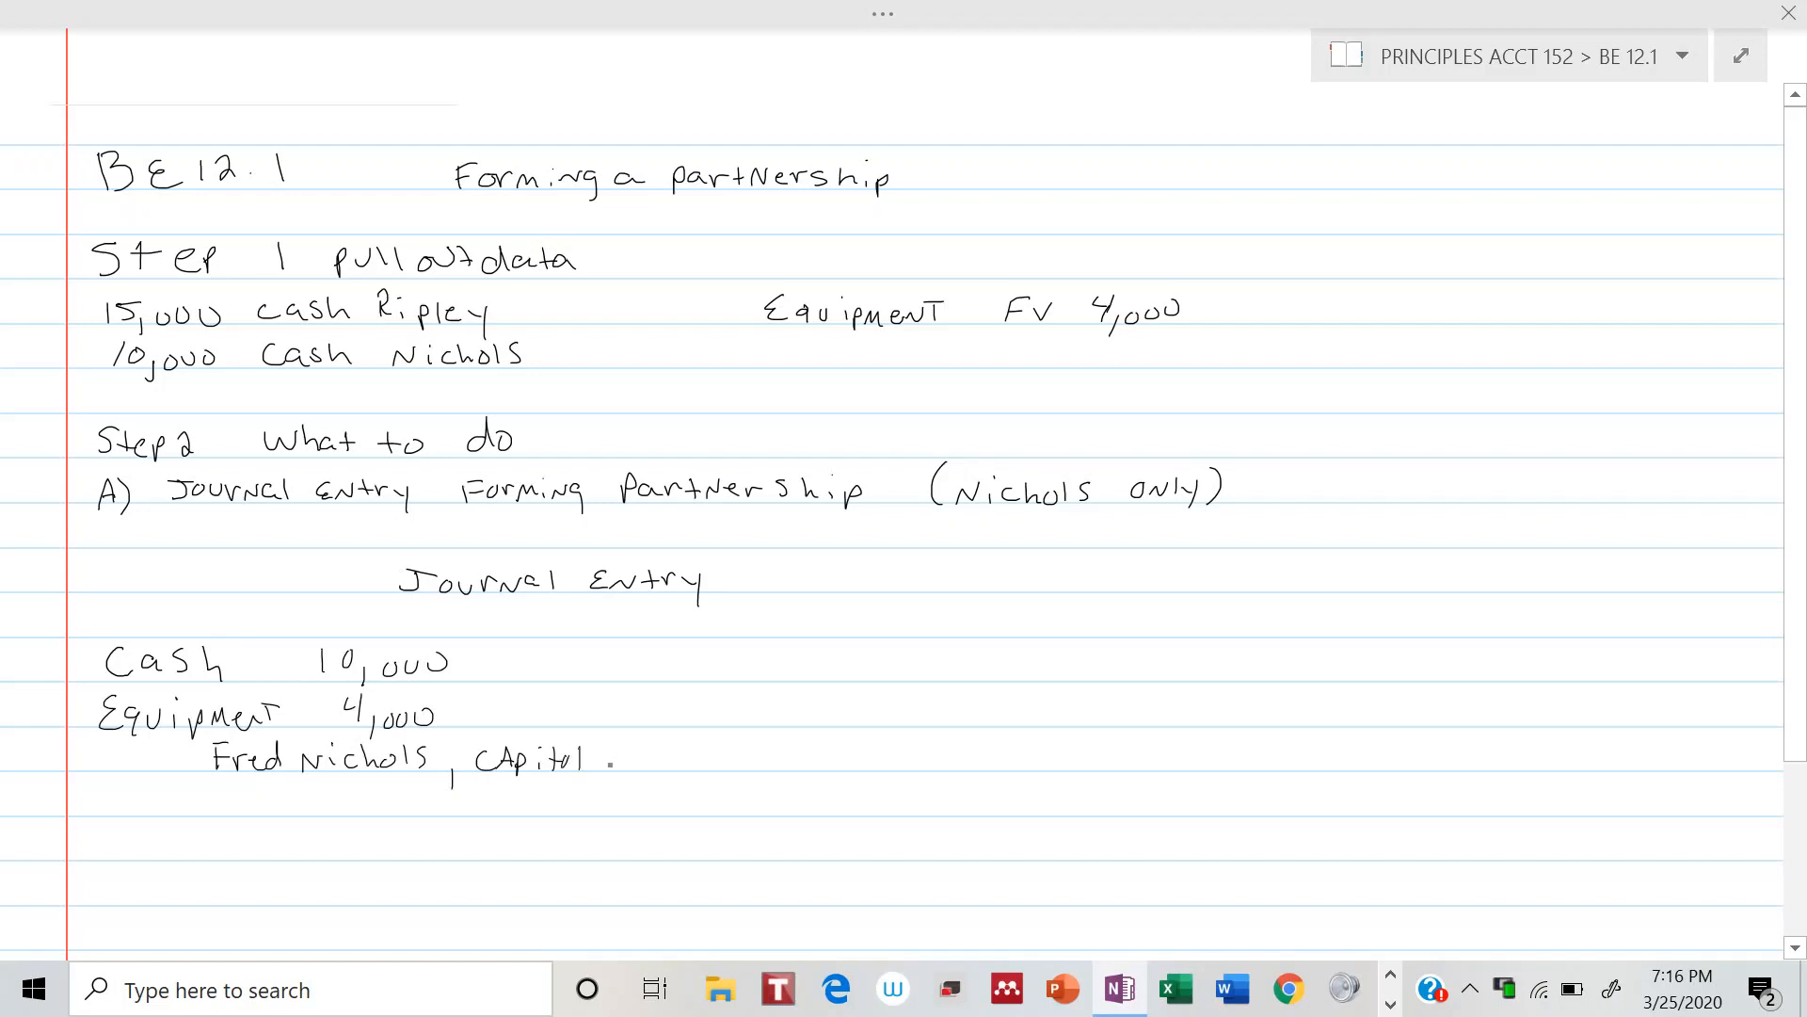